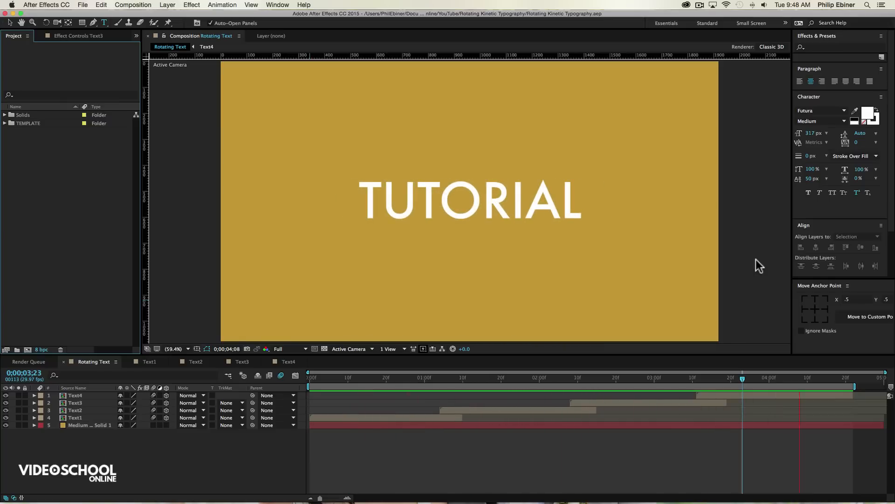
# Replay the Kinetic Typography preview from near its start, pause it, and close the overlay
pyautogui.click(484, 377)
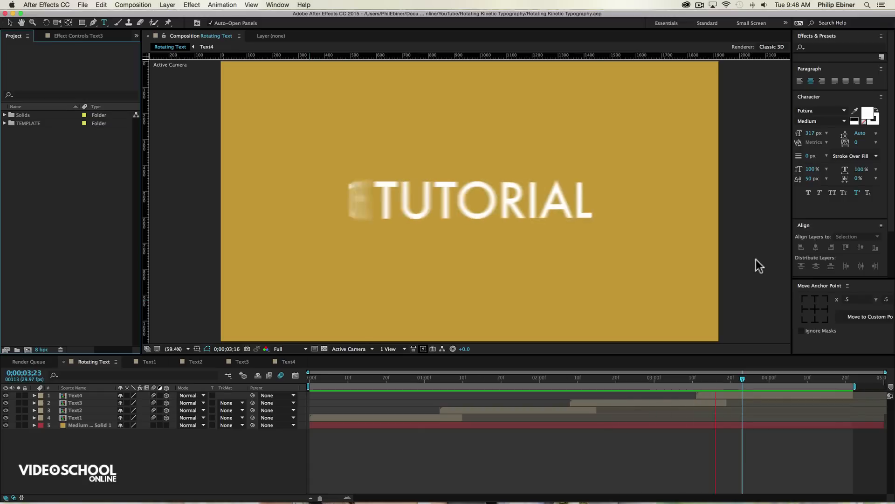
pyautogui.click(396, 377)
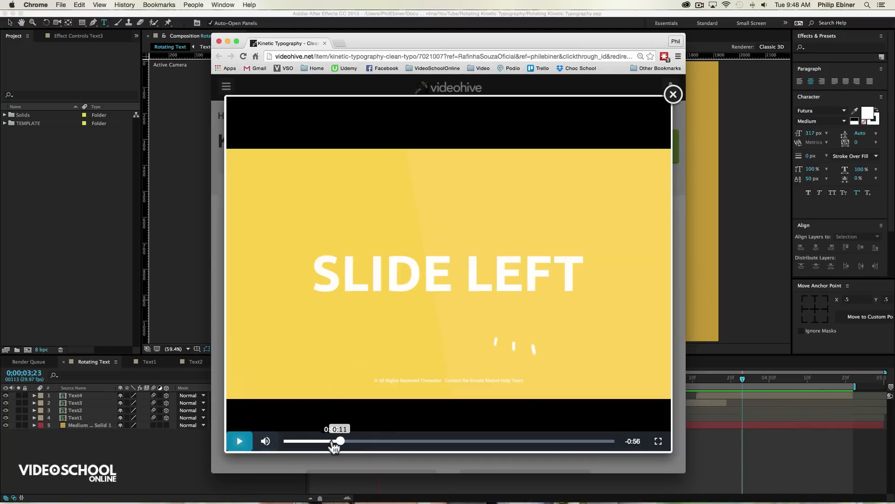
pyautogui.click(239, 440)
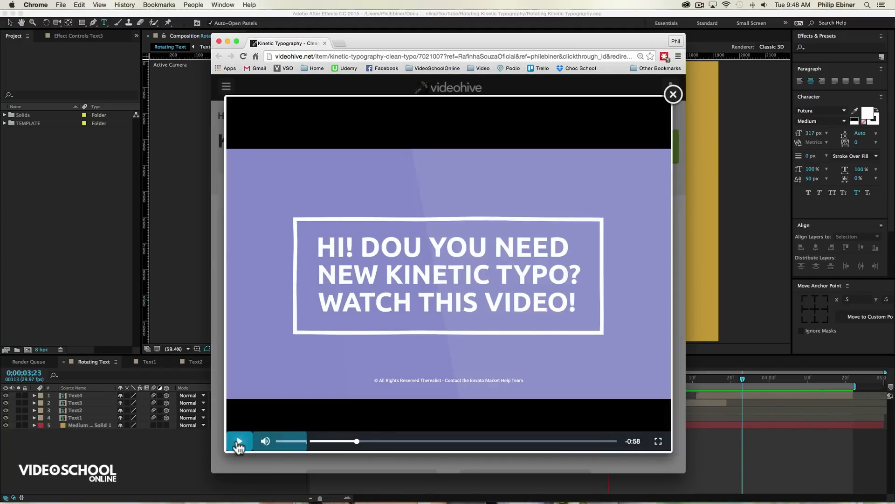
pyautogui.click(238, 440)
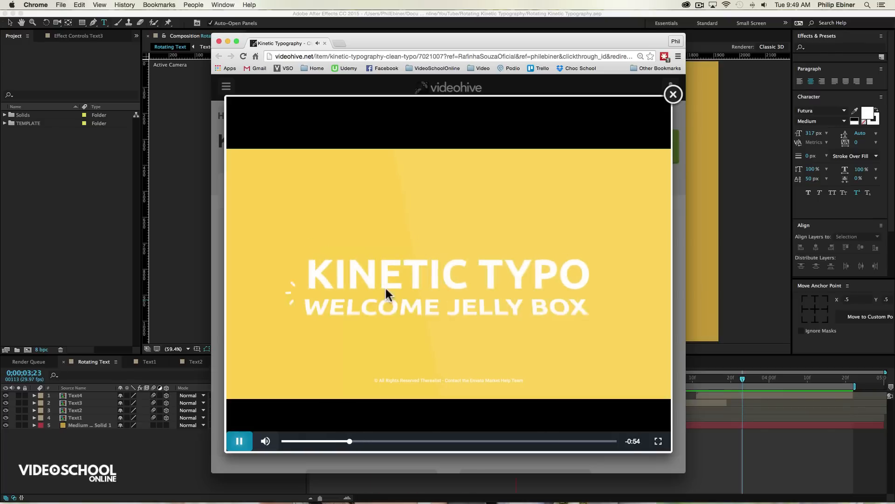
pyautogui.click(239, 441)
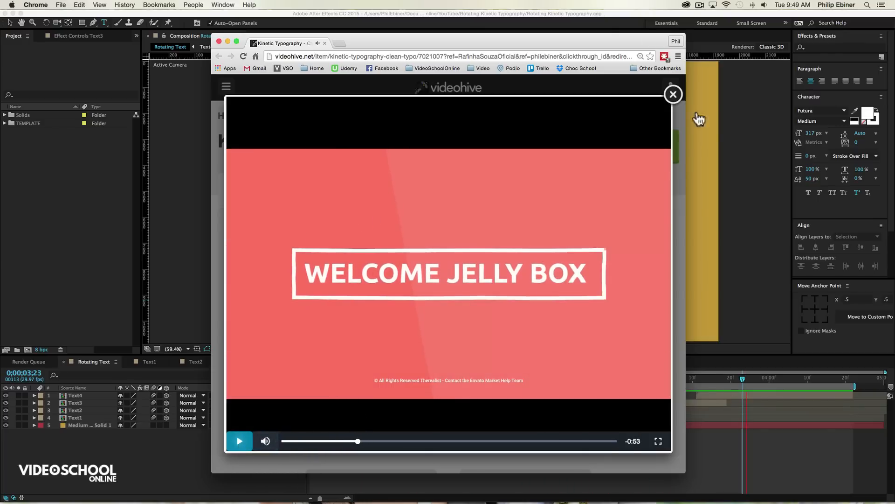
pyautogui.click(672, 94)
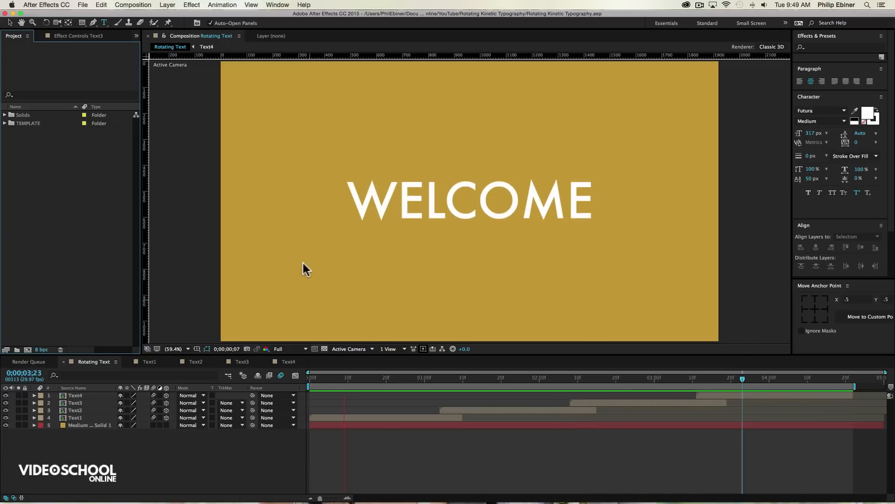
pyautogui.click(368, 378)
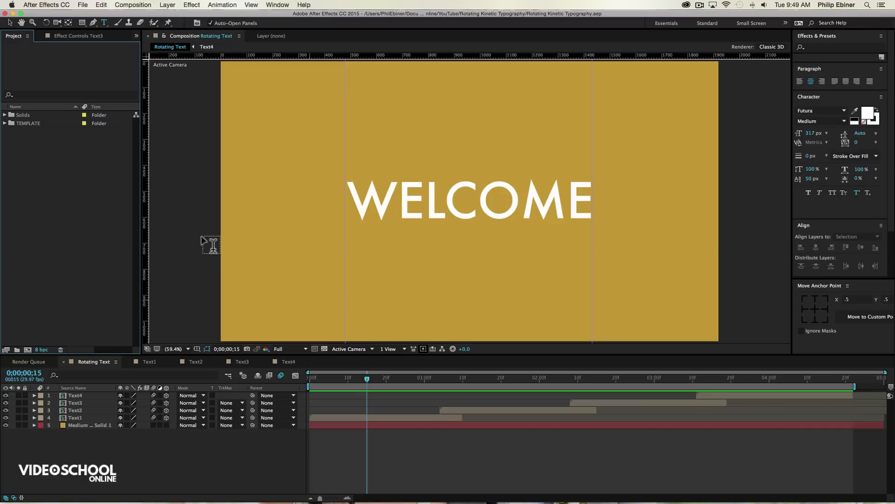
pyautogui.moveTo(83, 288)
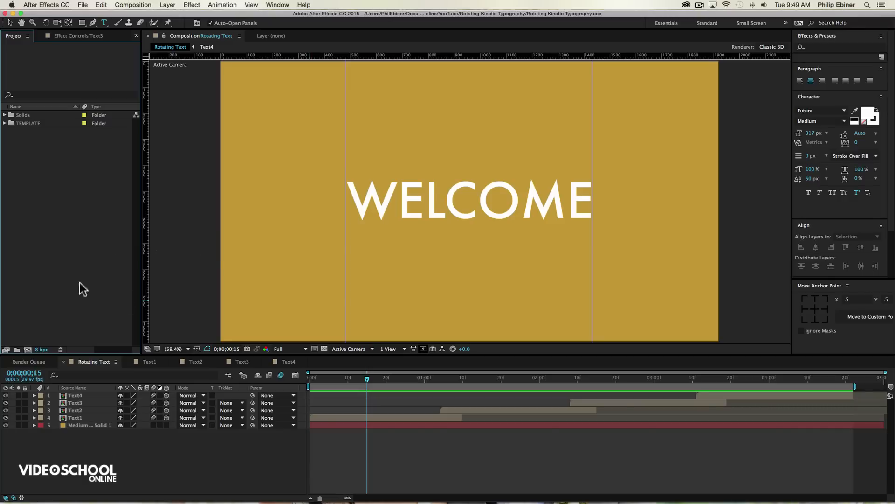
pyautogui.moveTo(33, 329)
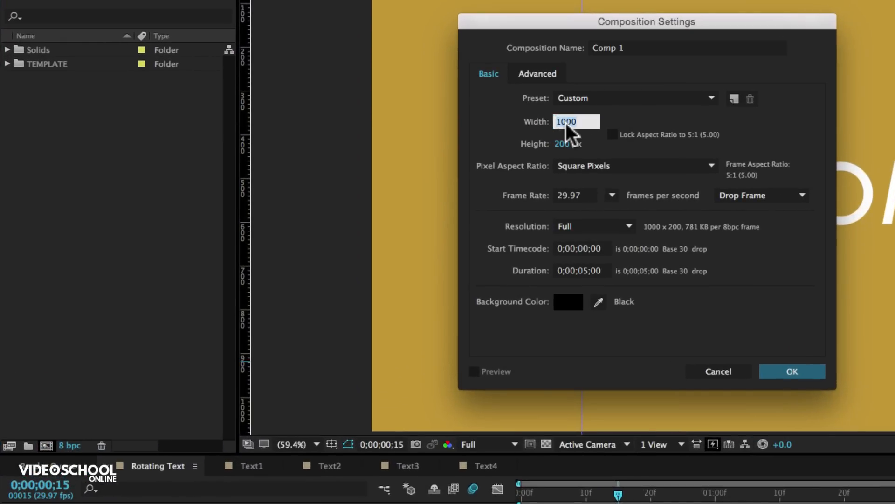
# Create a 1920×1080 composition named Full Text Comp
pyautogui.write('1920')
pyautogui.click(576, 143)
pyautogui.write('1080')
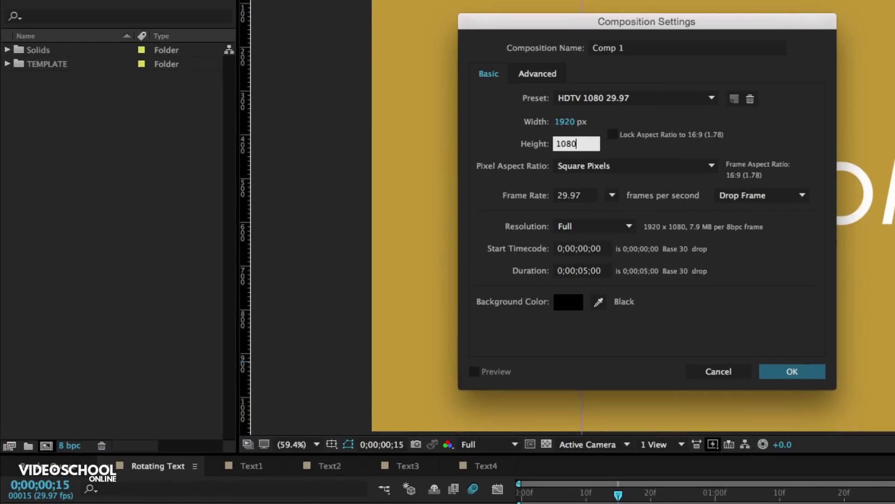
pyautogui.moveTo(845, 400)
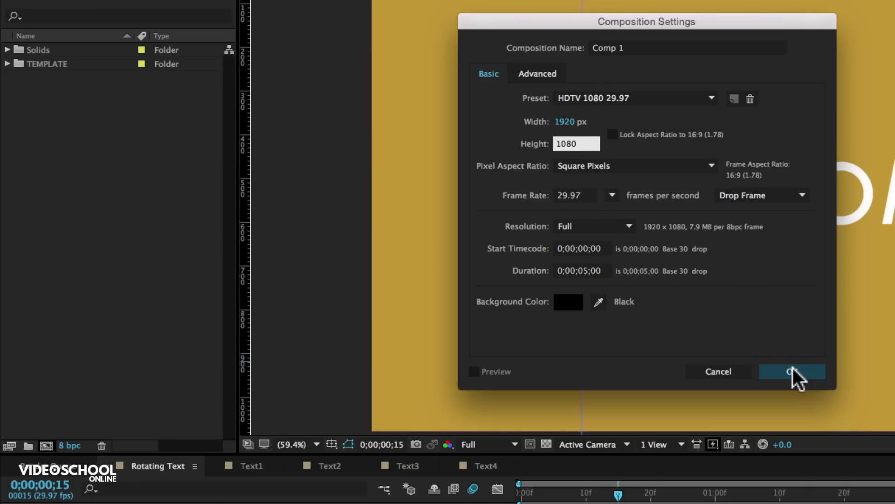
pyautogui.click(685, 47)
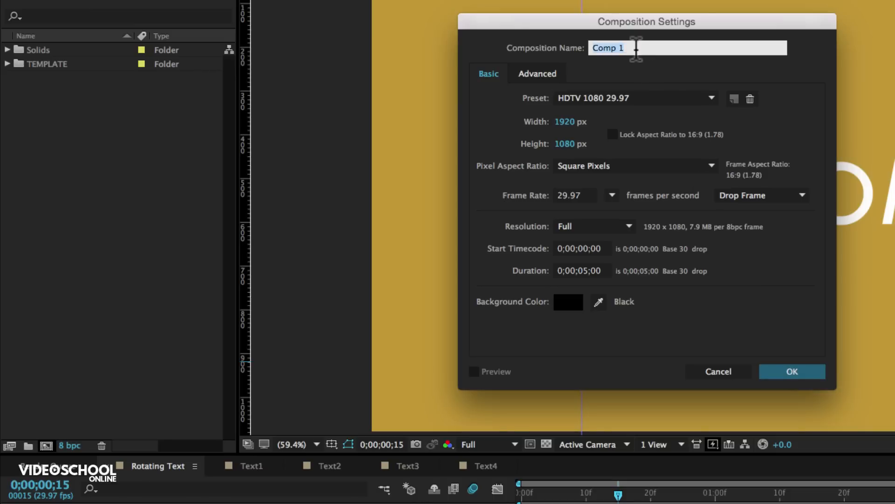
pyautogui.write('Full Tex')
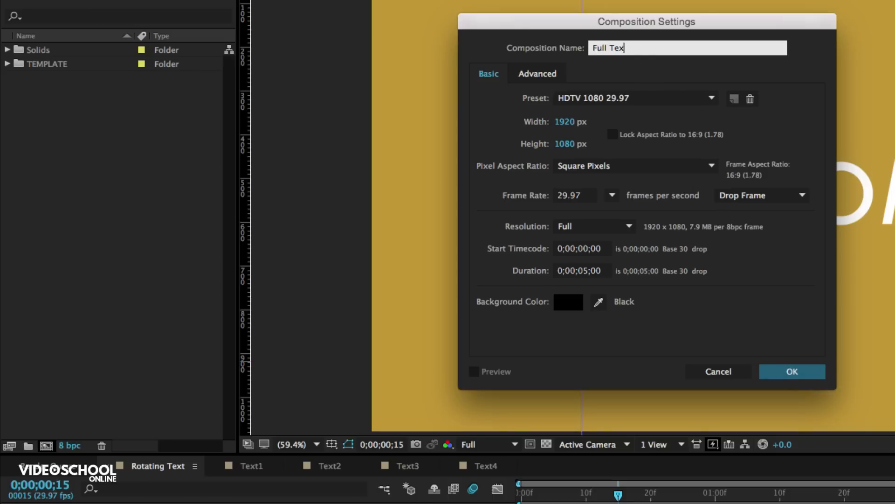
pyautogui.click(792, 371)
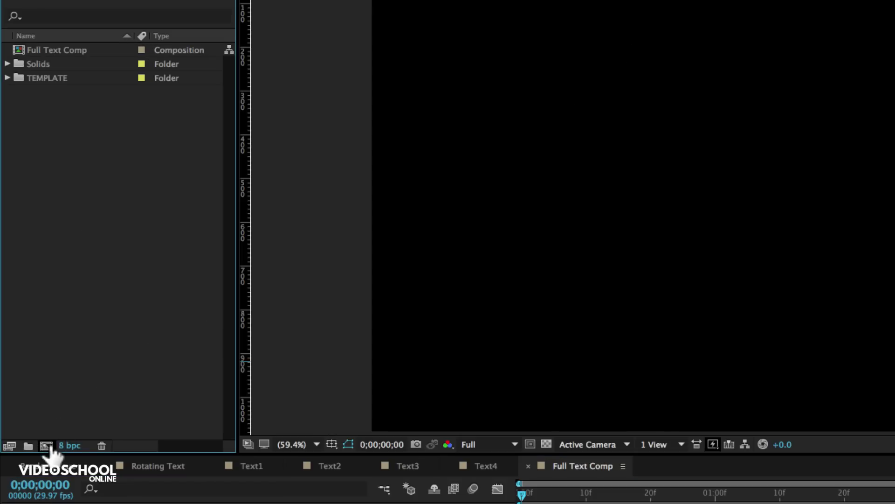
# Create a 1000×200 composition named Text1 with a 2-second duration
pyautogui.click(27, 445)
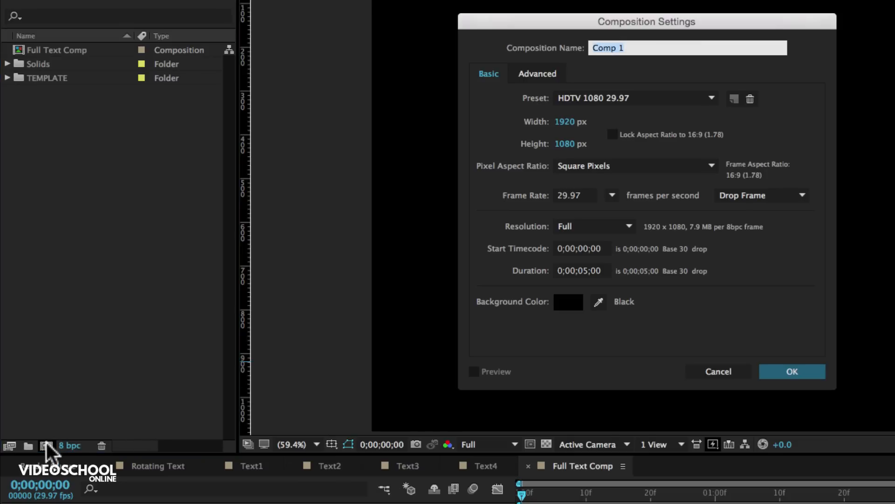
pyautogui.write('Text1')
pyautogui.click(572, 143)
pyautogui.write('200')
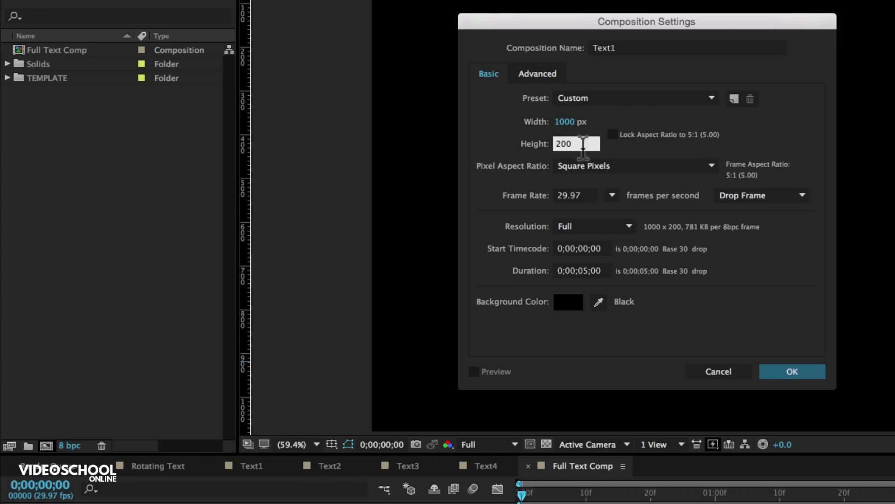
pyautogui.moveTo(760, 297)
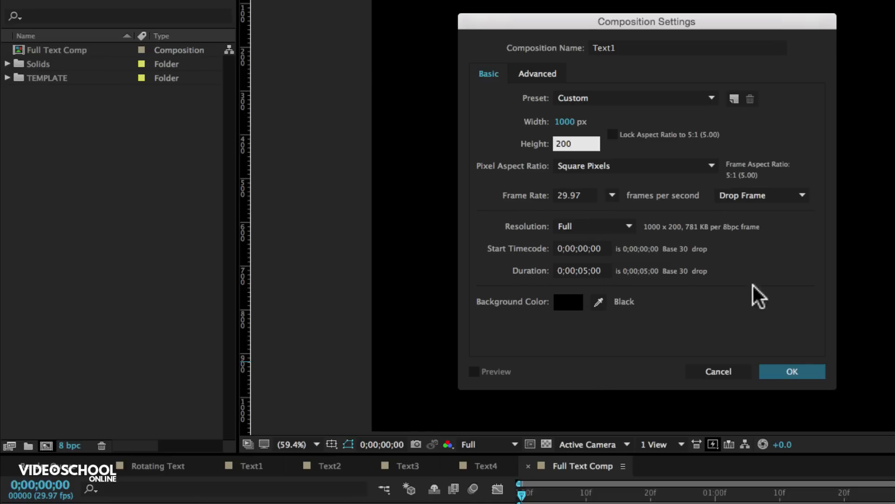
pyautogui.click(581, 270)
pyautogui.write('2')
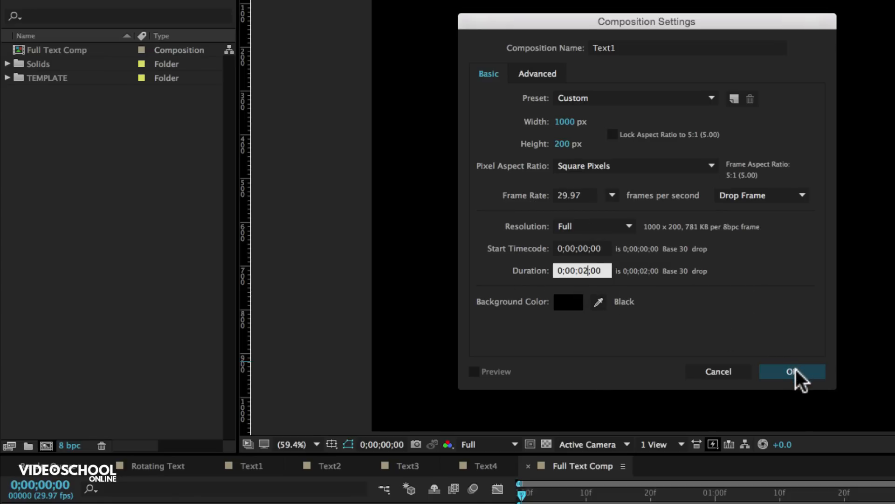
pyautogui.click(792, 371)
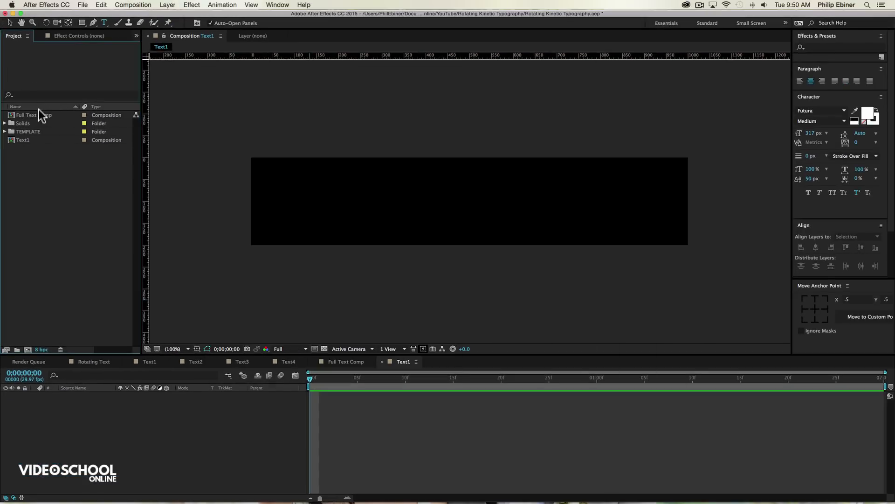
# Add a new solid layer named BG to Full Text Comp
pyautogui.doubleClick(35, 115)
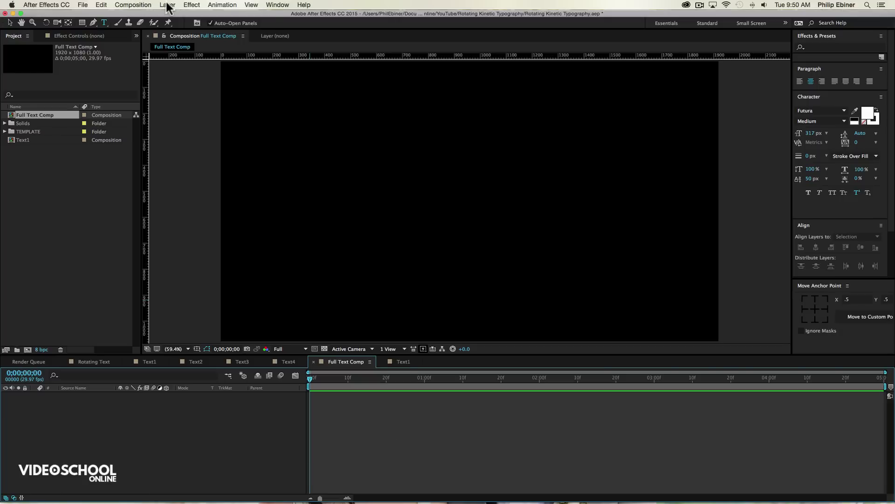
pyautogui.click(166, 4)
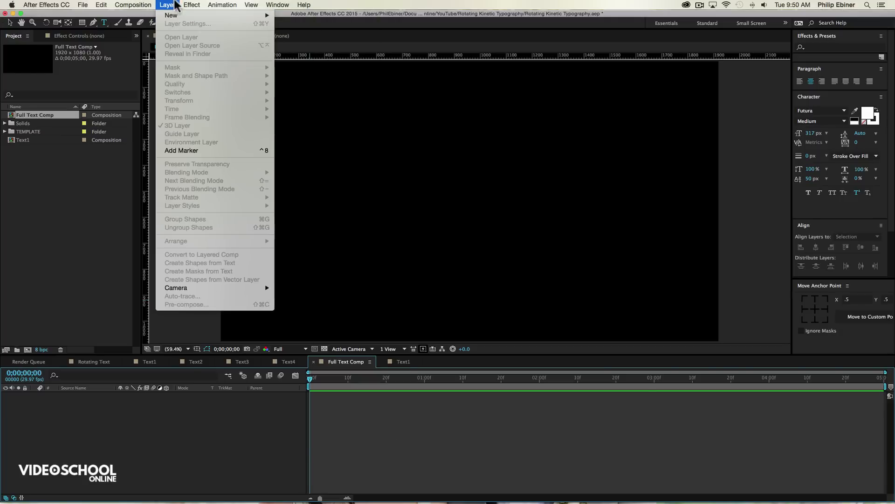
pyautogui.click(172, 15)
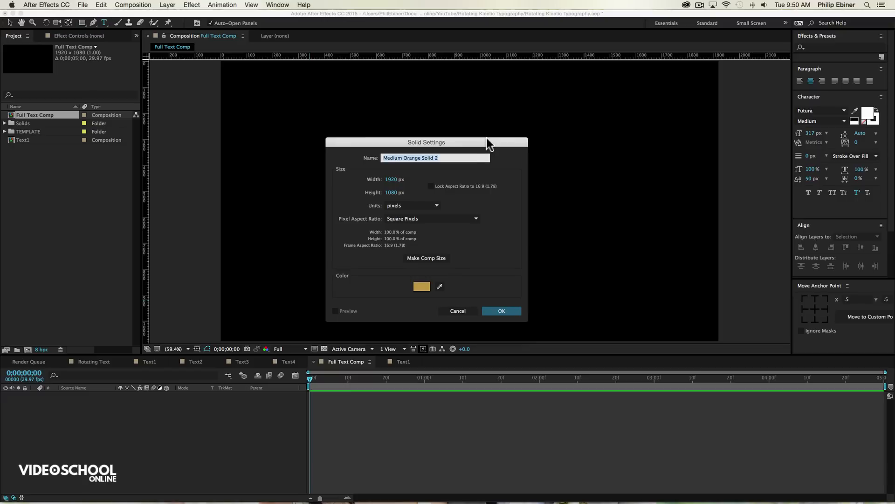
pyautogui.moveTo(417, 219)
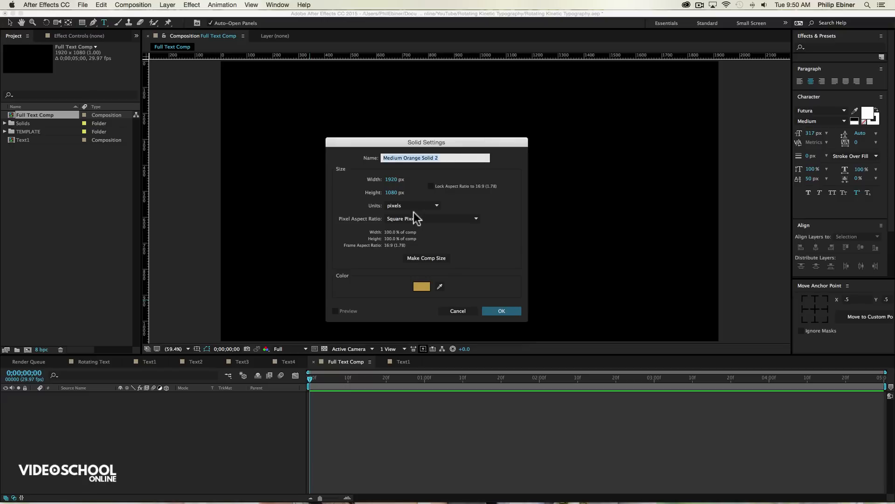
pyautogui.moveTo(478, 235)
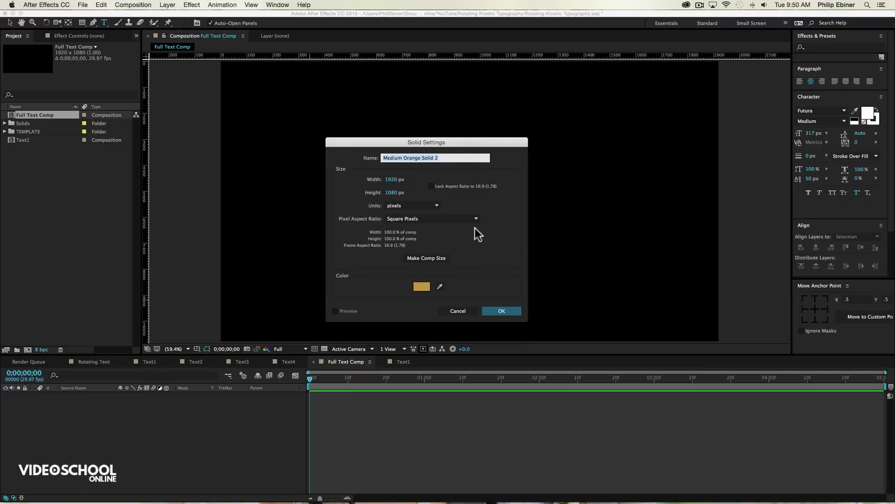
pyautogui.write('BG')
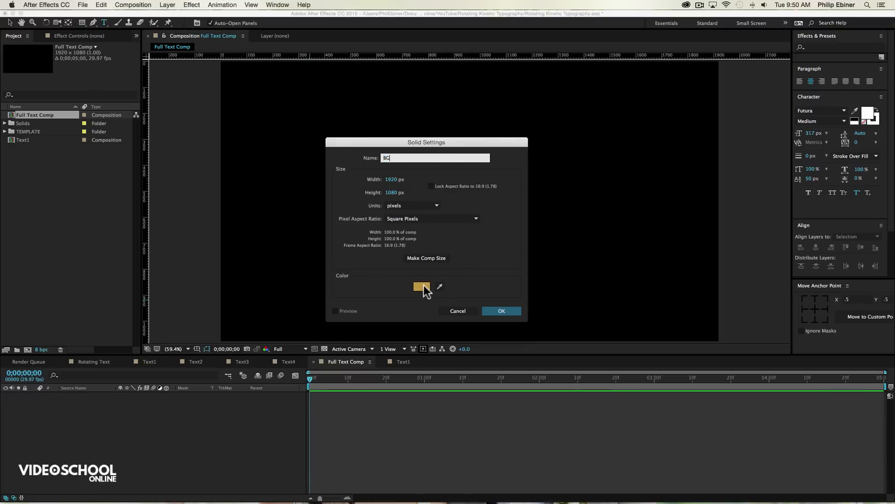
# Give the BG solid a turquoise colour and create it as the full-frame background
pyautogui.click(421, 287)
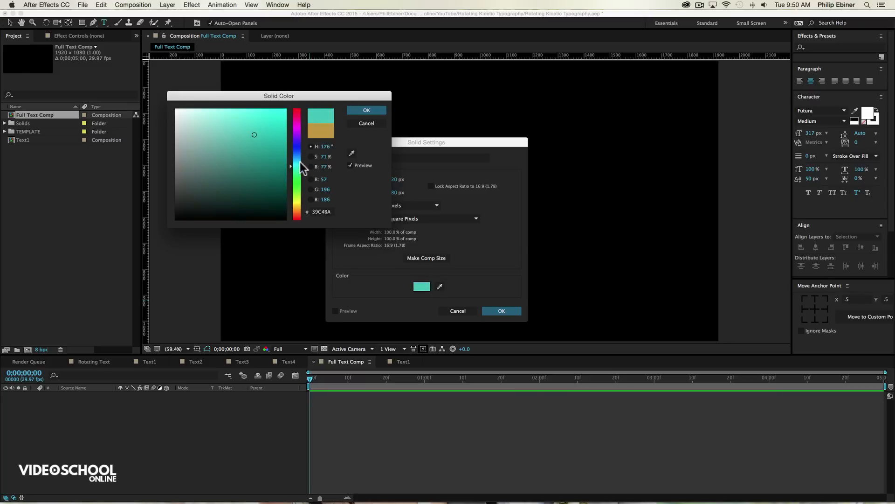
pyautogui.click(252, 141)
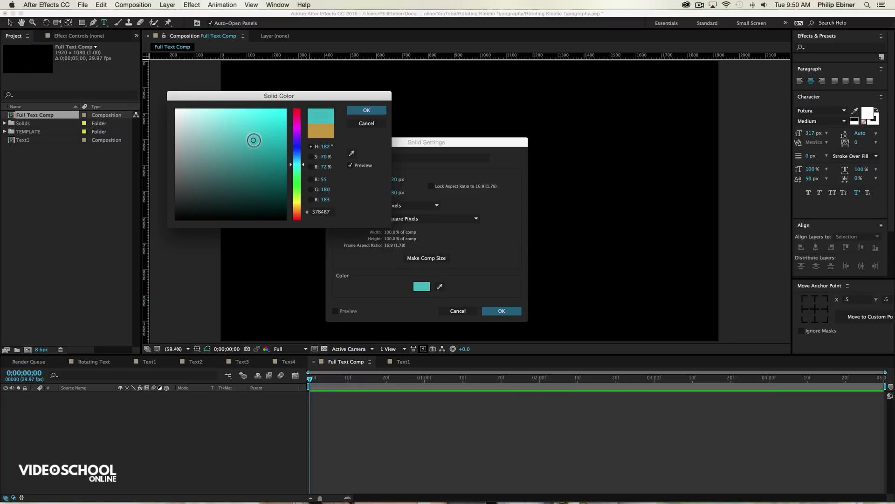
pyautogui.click(365, 110)
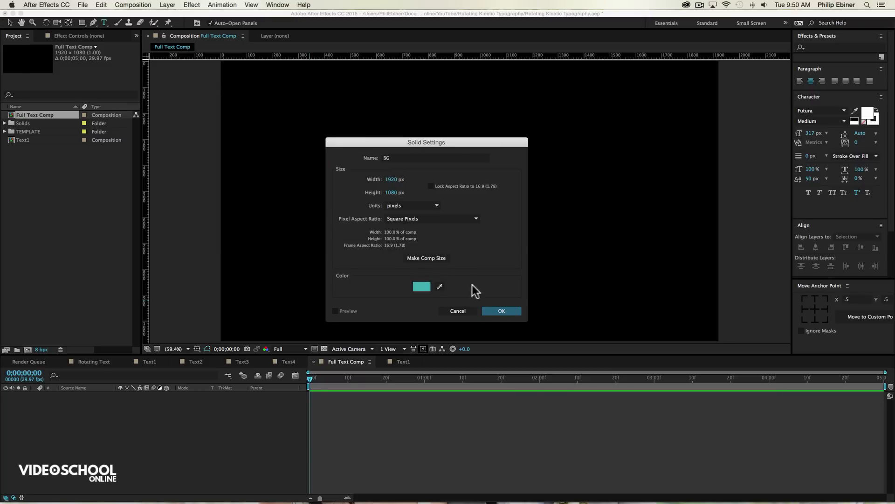
pyautogui.click(501, 311)
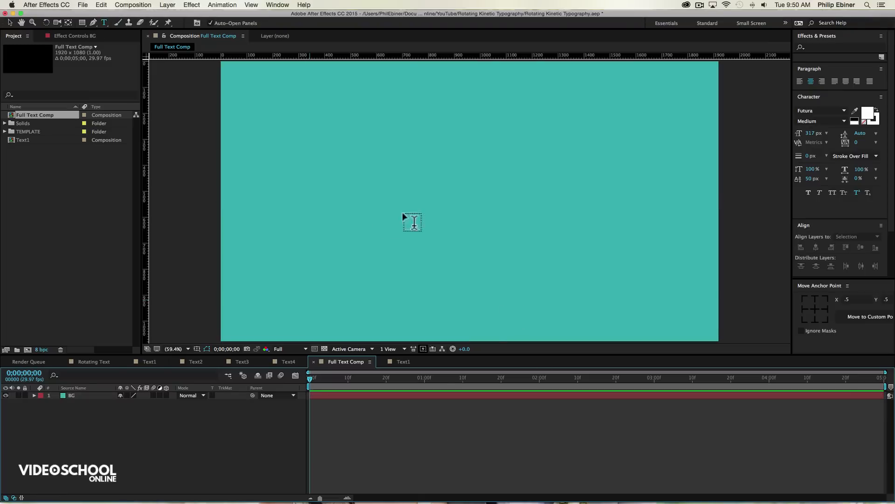
pyautogui.moveTo(306, 365)
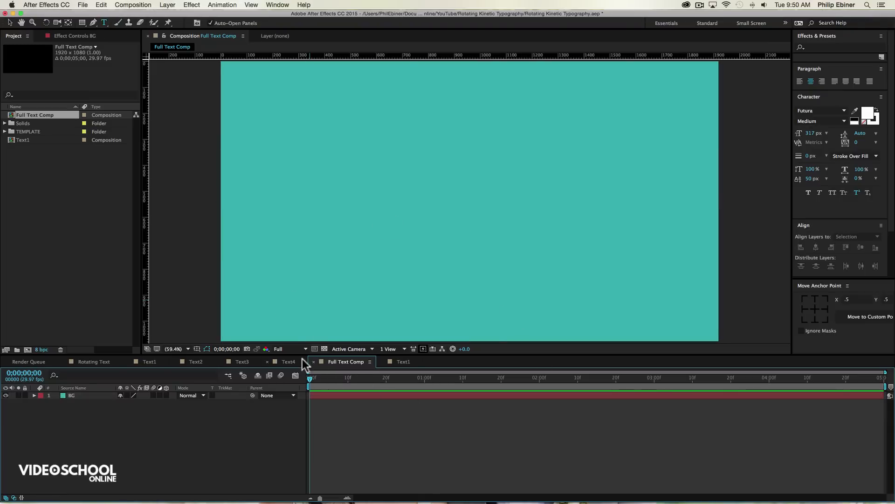
# Close the extra composition tabs and bring up the empty Text1 composition
pyautogui.press('cmd+w')
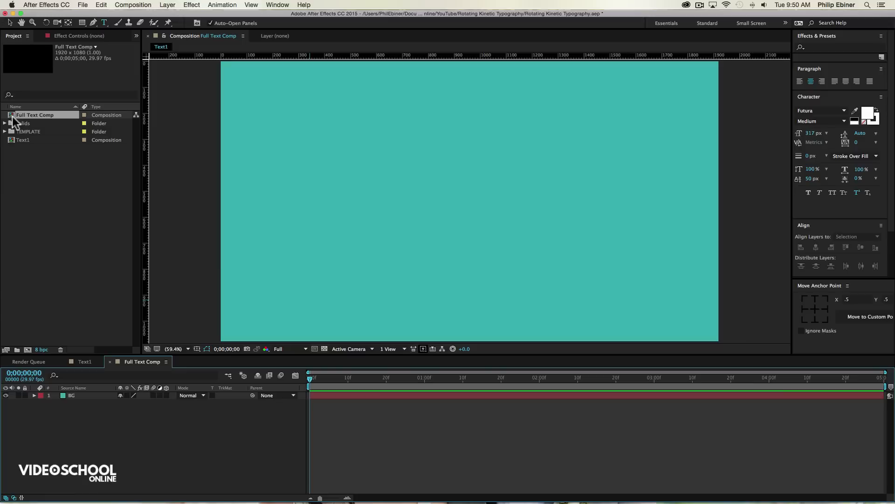
pyautogui.doubleClick(23, 139)
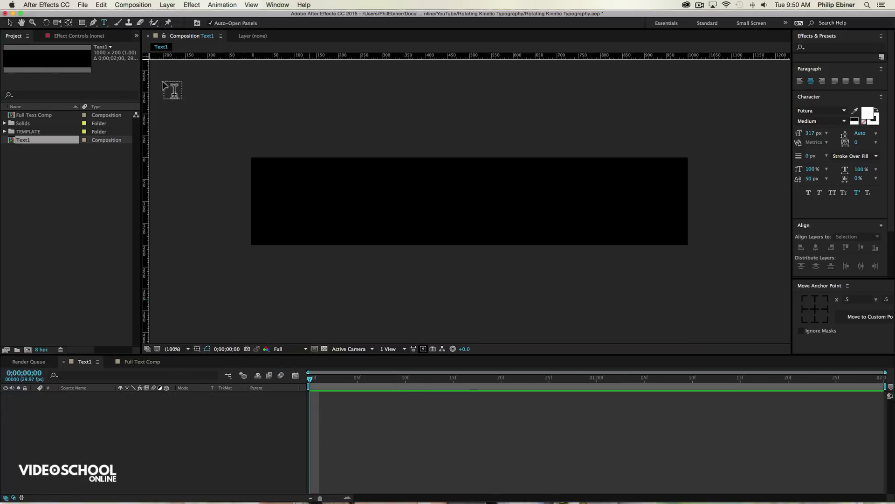
# Add a white WELCOME text layer filling Text1 and select it with the Selection tool
pyautogui.click(294, 204)
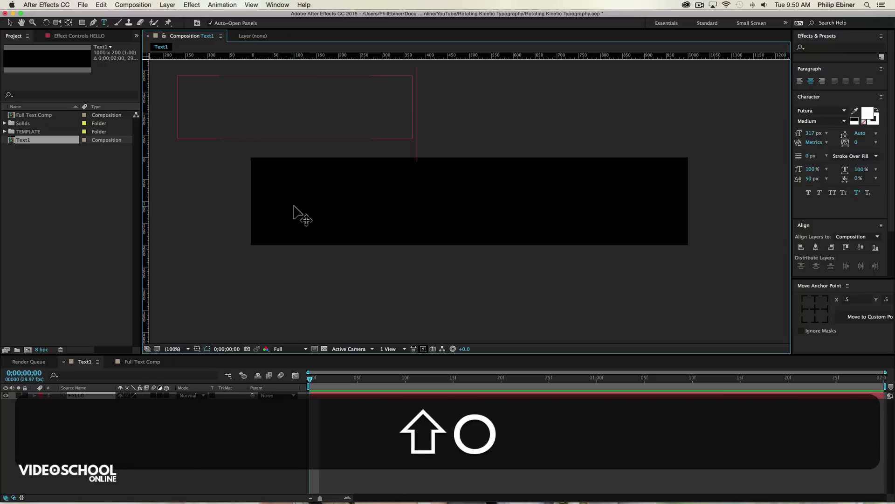
pyautogui.press('v')
pyautogui.write('WELCOME')
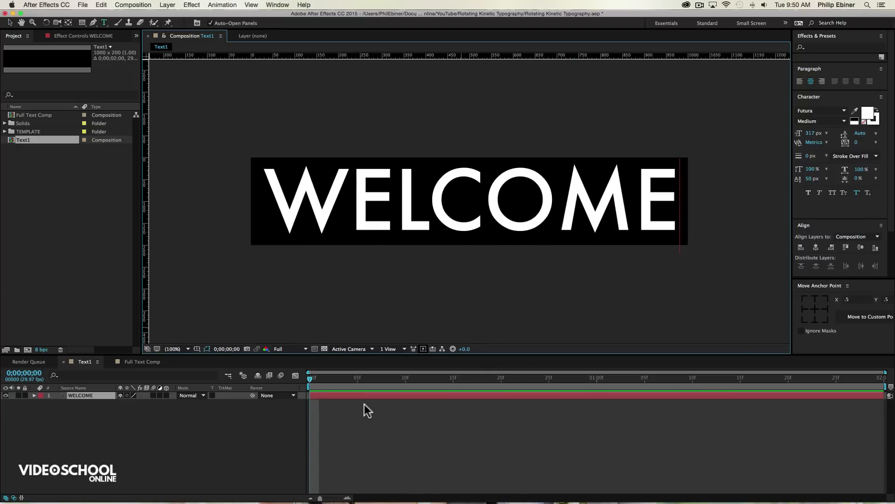
pyautogui.click(468, 199)
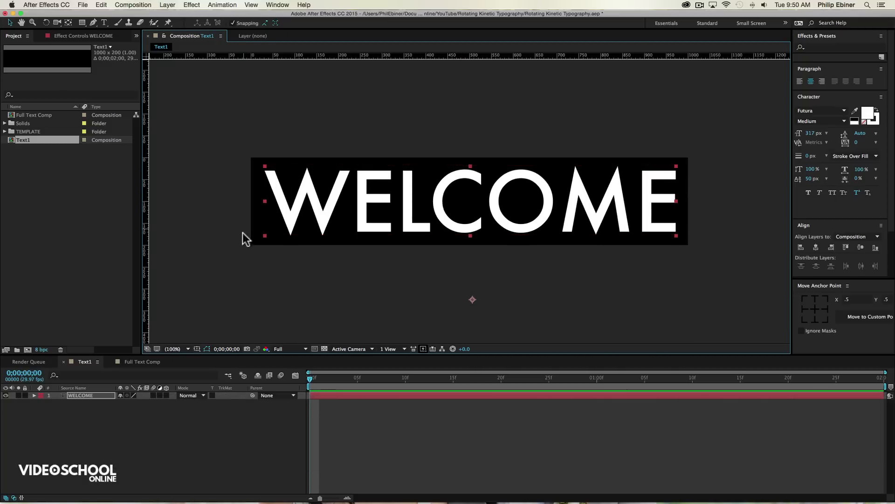
pyautogui.moveTo(296, 284)
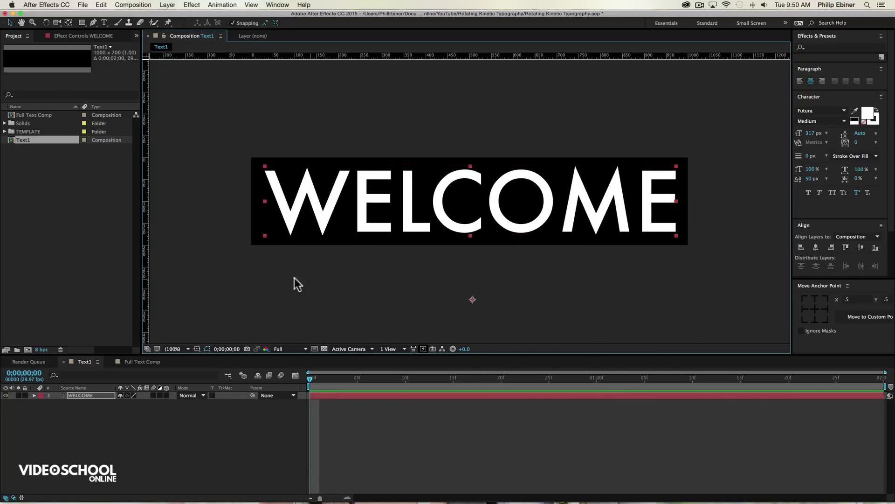
pyautogui.moveTo(305, 159)
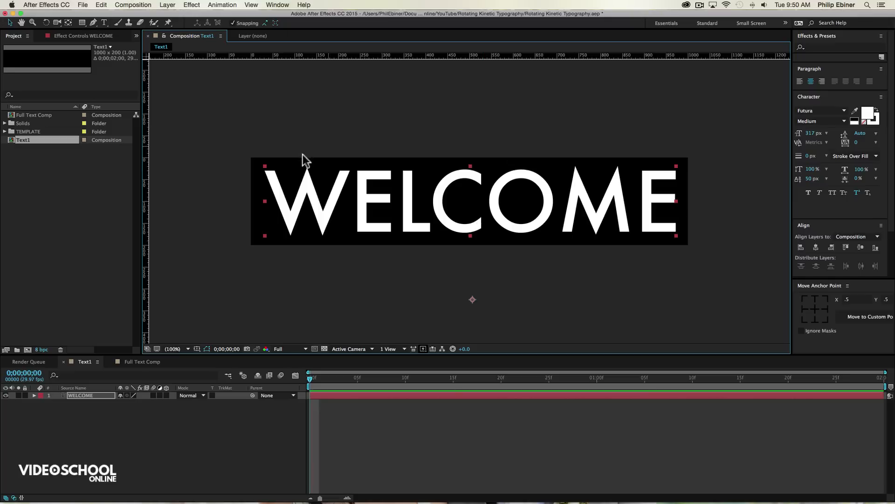
# Return to Full Text Comp to place Text1 above the BG layer
pyautogui.click(141, 361)
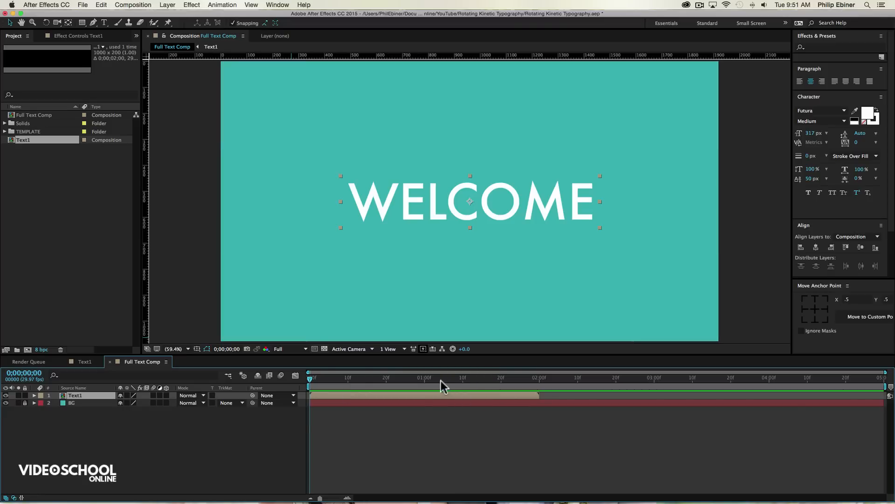
pyautogui.moveTo(146, 76)
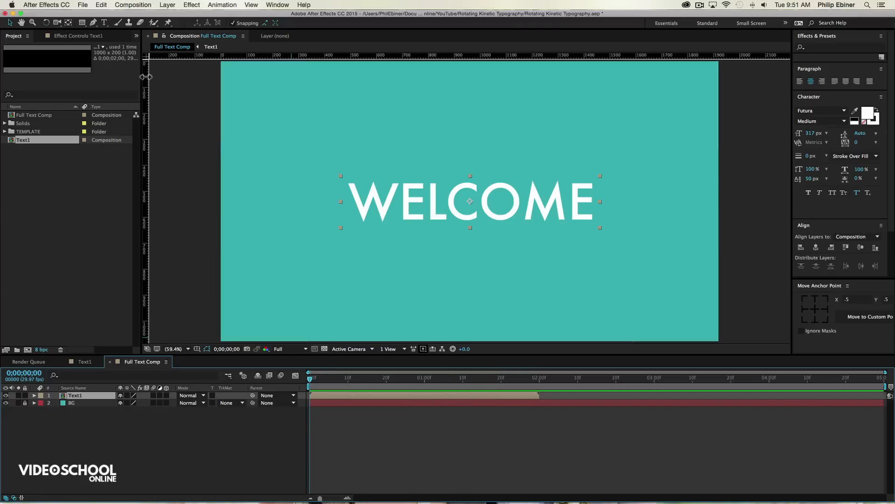
pyautogui.moveTo(258, 5)
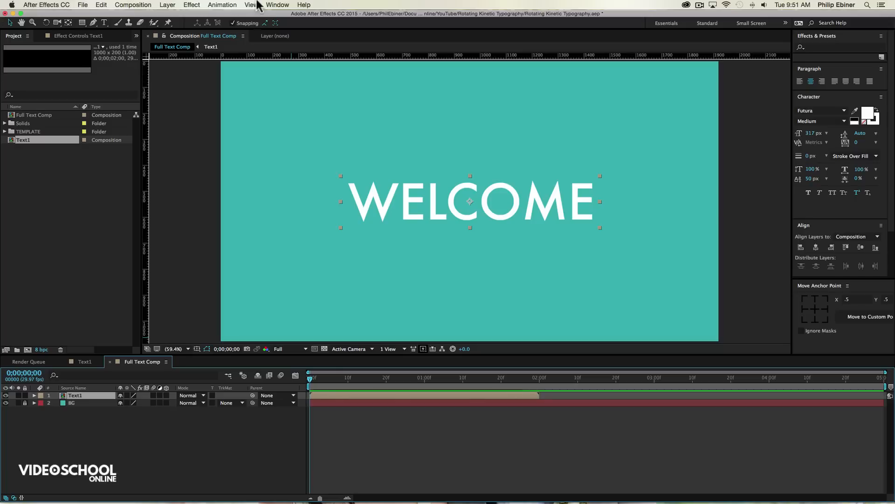
# Check the View menu to confirm rulers are shown for placing guides
pyautogui.click(250, 5)
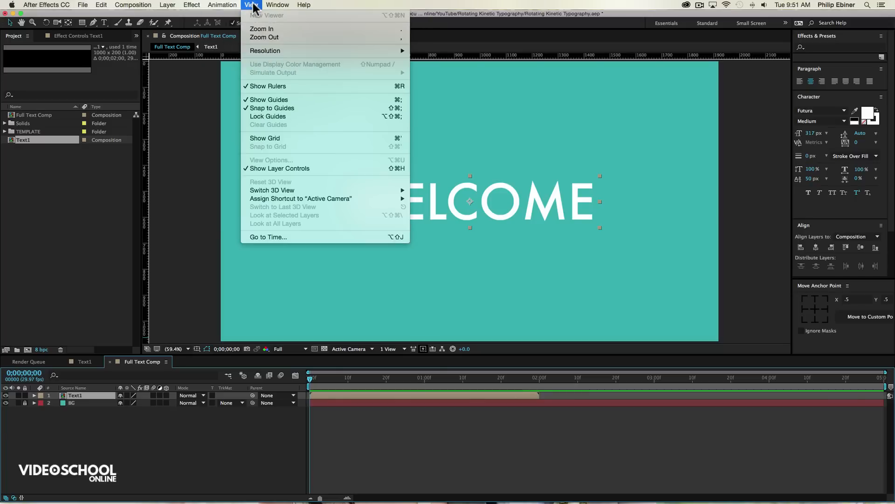
pyautogui.moveTo(276, 86)
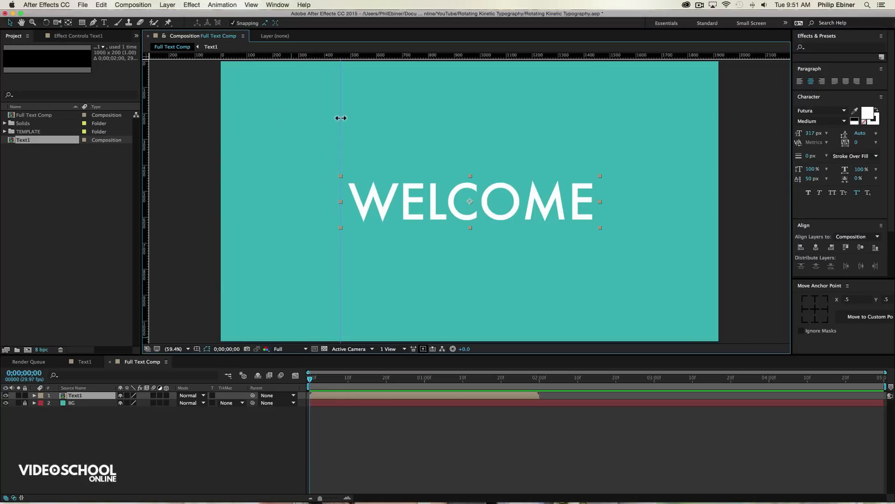
pyautogui.moveTo(504, 138)
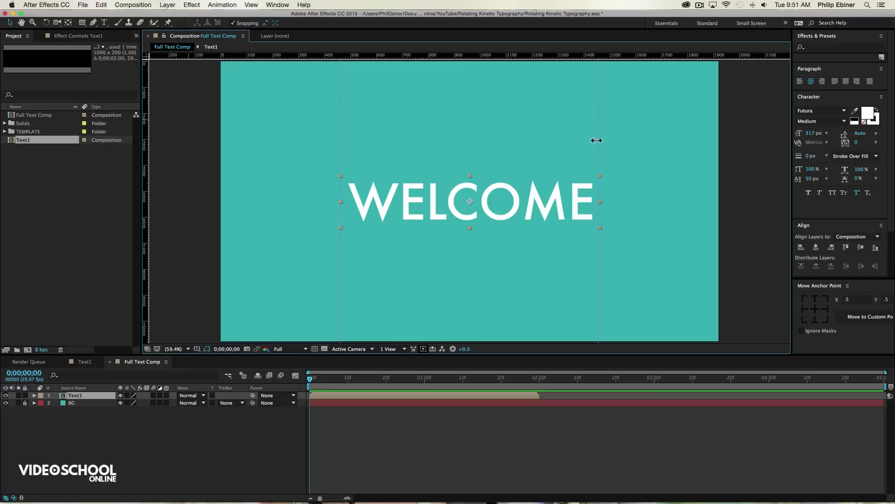
pyautogui.moveTo(340, 96)
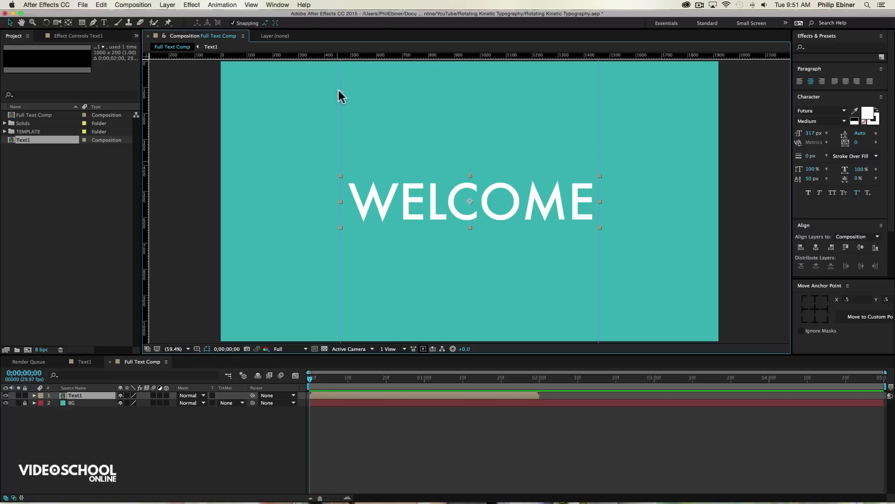
pyautogui.moveTo(760, 360)
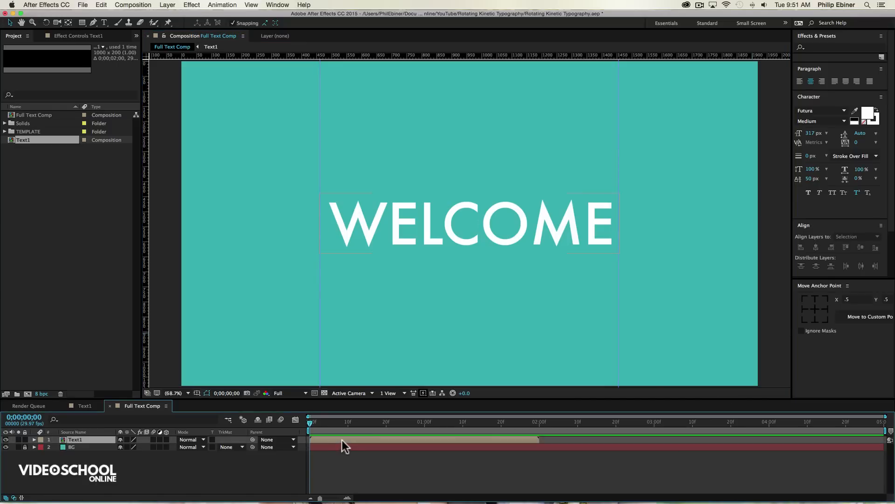
# Enable the 3D Layer switch on the Text1 layer
pyautogui.click(74, 439)
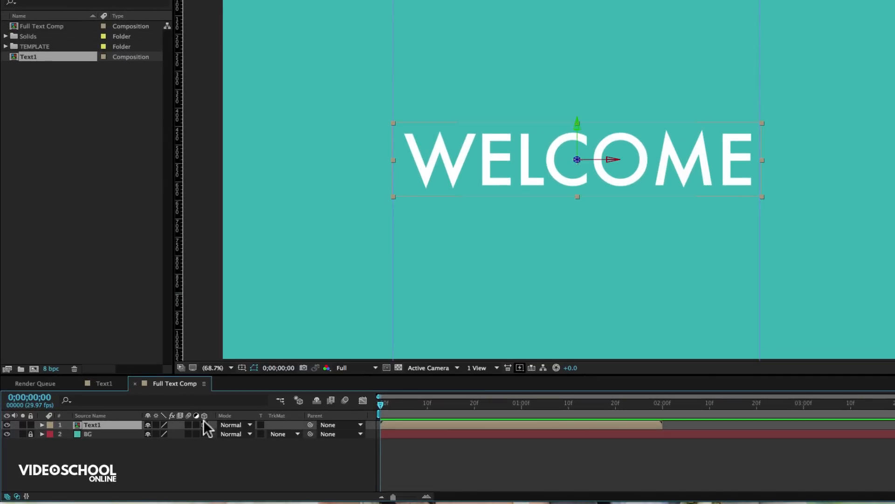
pyautogui.moveTo(205, 429)
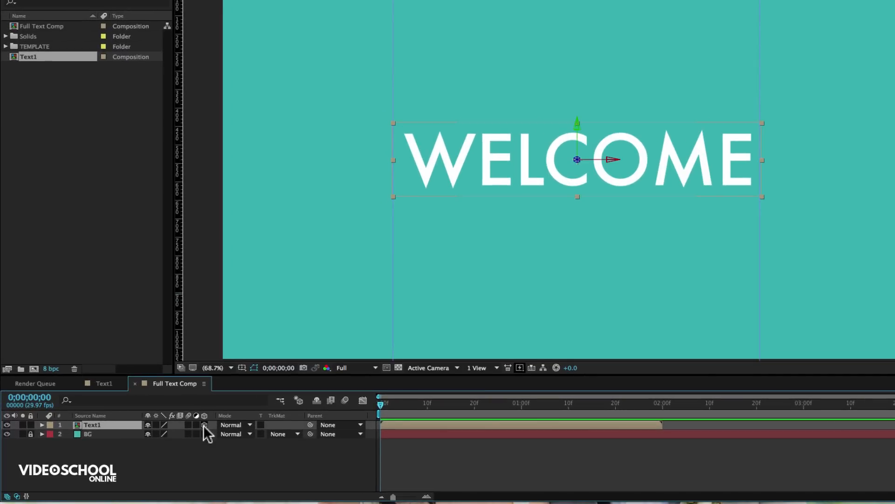
pyautogui.moveTo(168, 431)
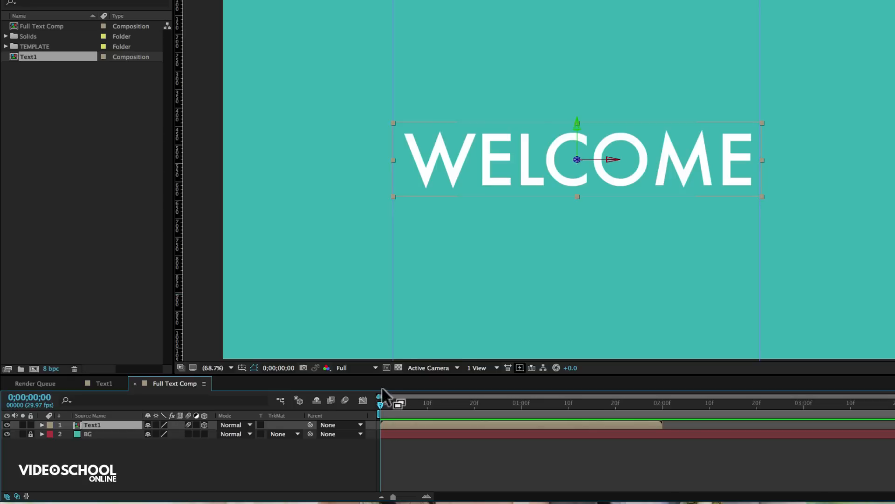
pyautogui.moveTo(345, 399)
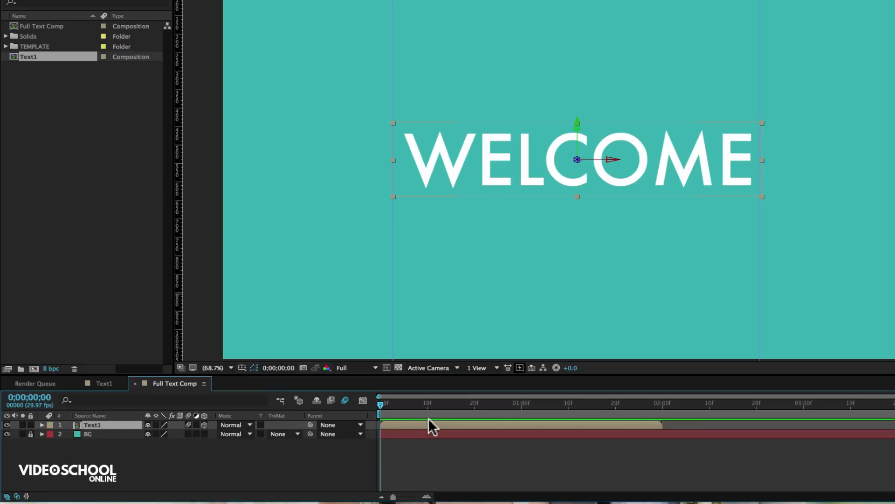
# At 10 frames, set a Y Rotation keyframe on the Text1 layer
pyautogui.click(428, 403)
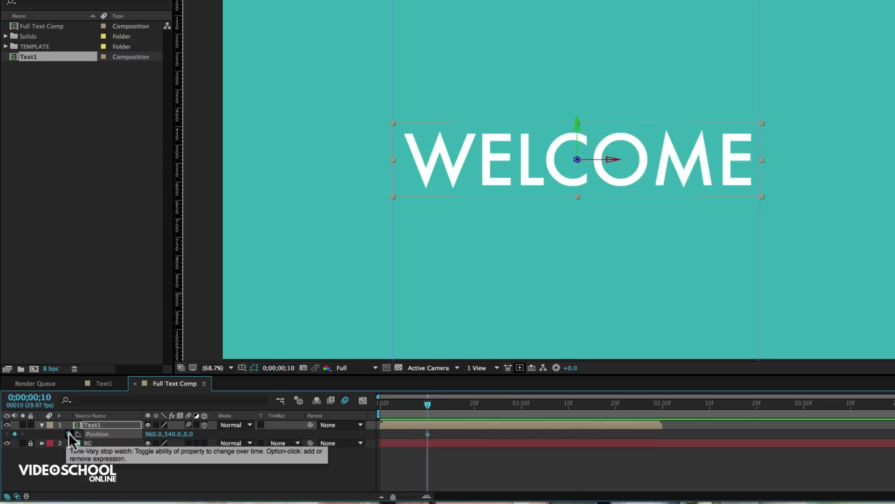
pyautogui.moveTo(428, 414)
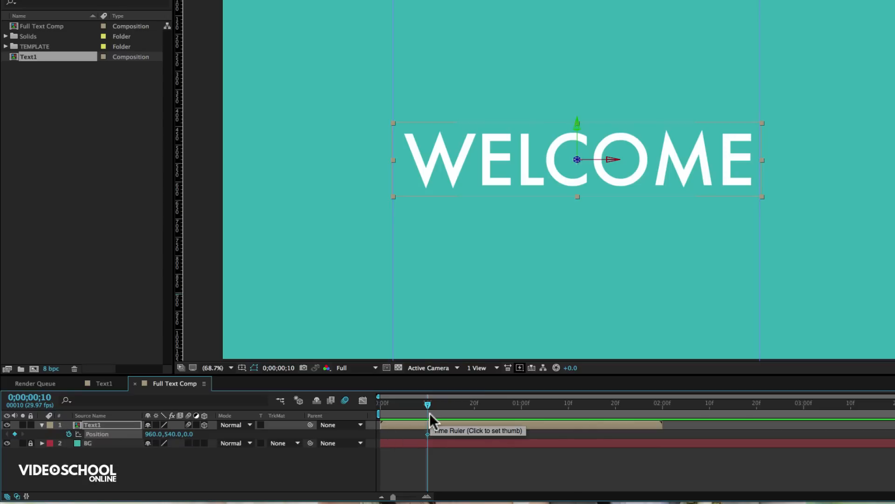
pyautogui.press('r')
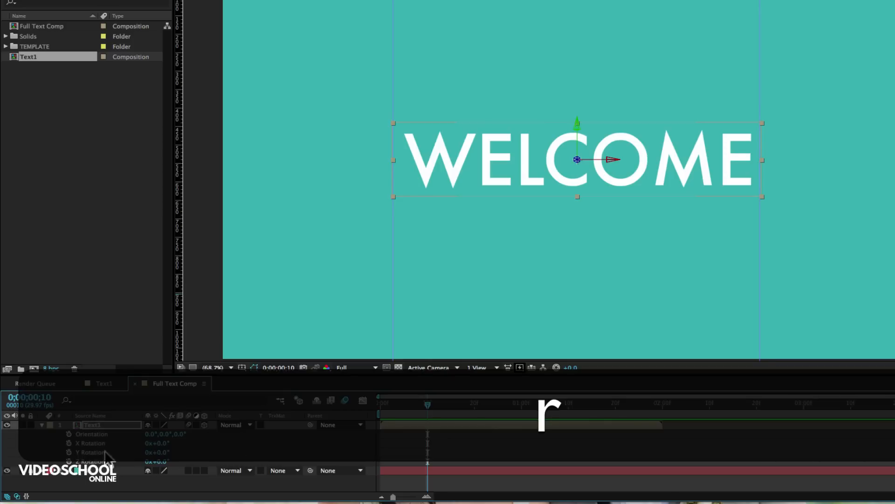
pyautogui.click(69, 452)
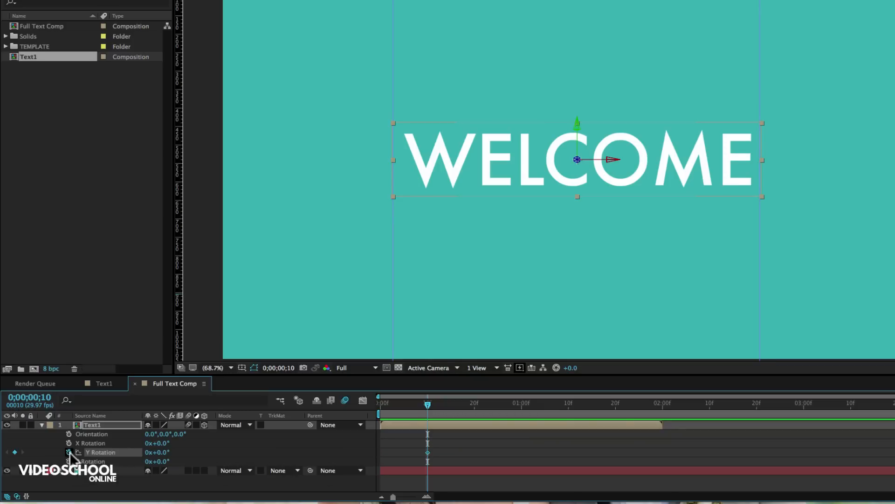
pyautogui.moveTo(431, 433)
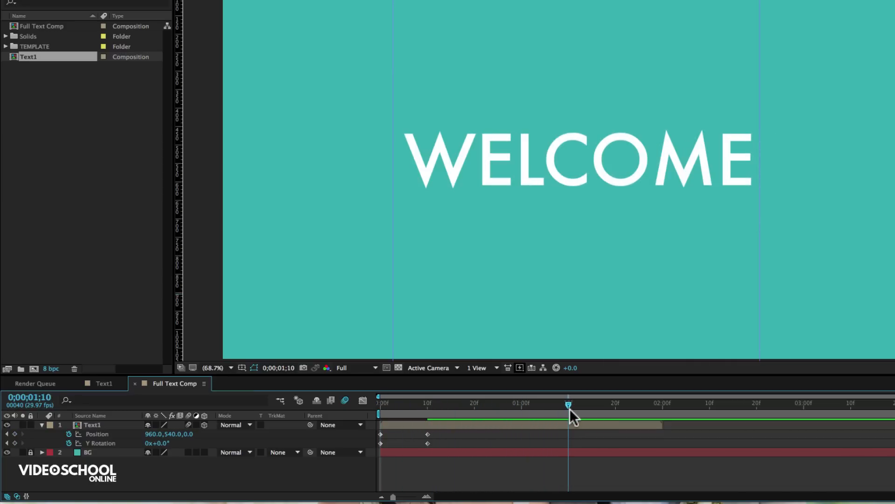
pyautogui.moveTo(568, 412)
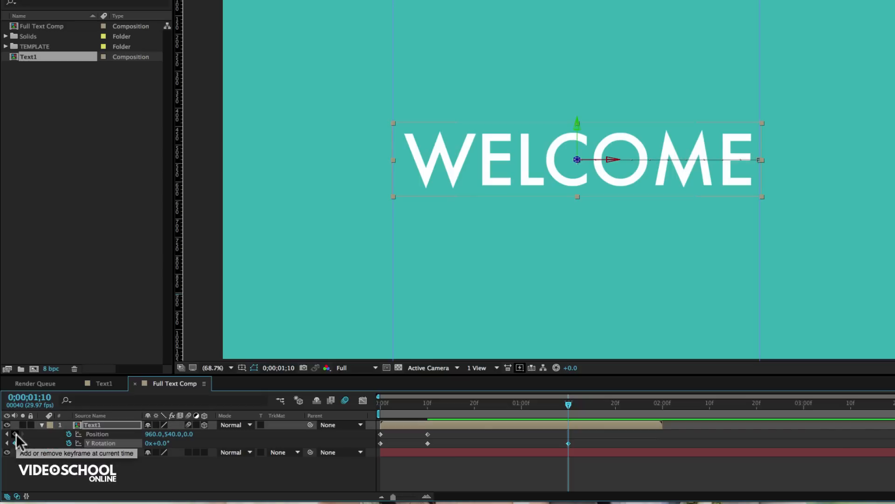
# Add a Y Rotation keyframe for WELCOME at 1 second 10 frames
pyautogui.click(14, 434)
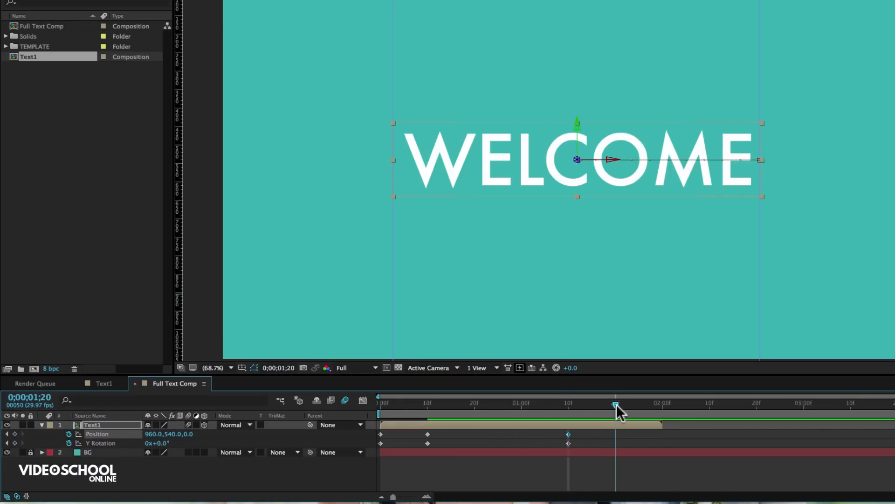
pyautogui.moveTo(592, 414)
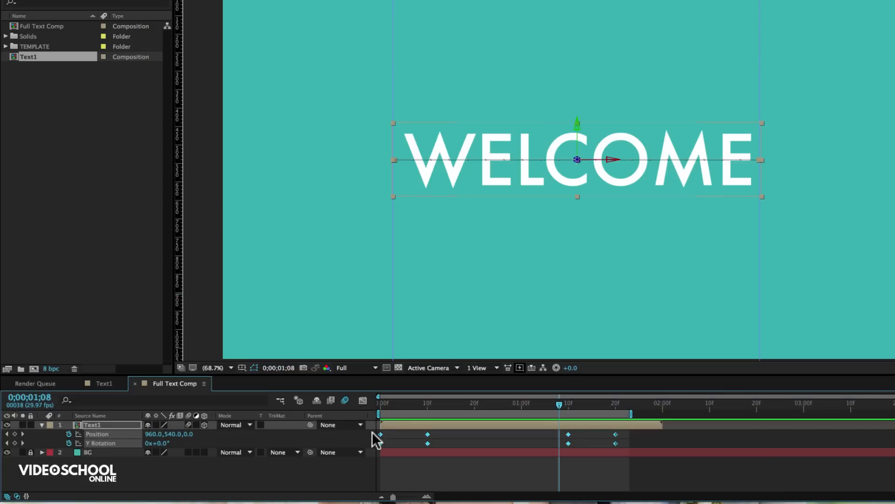
# Apply Easy Ease to all of WELCOME's selected Position and Y Rotation keyframes
pyautogui.press('F9')
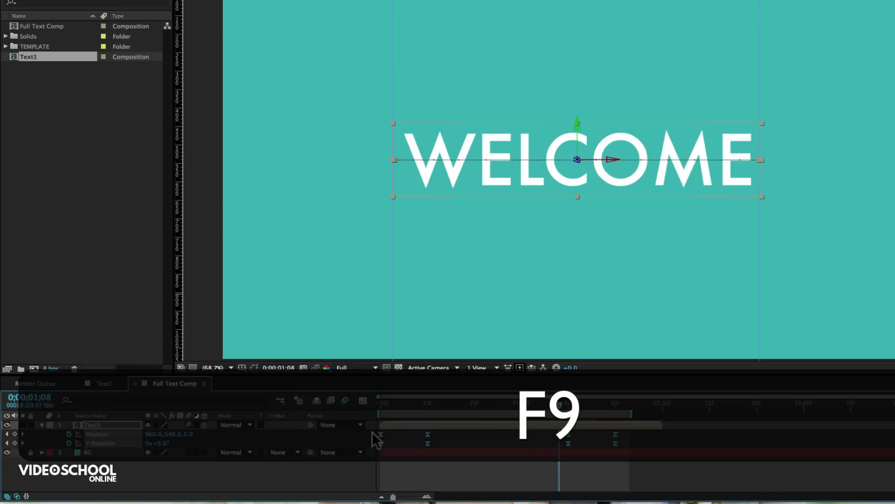
pyautogui.press('cmd+z')
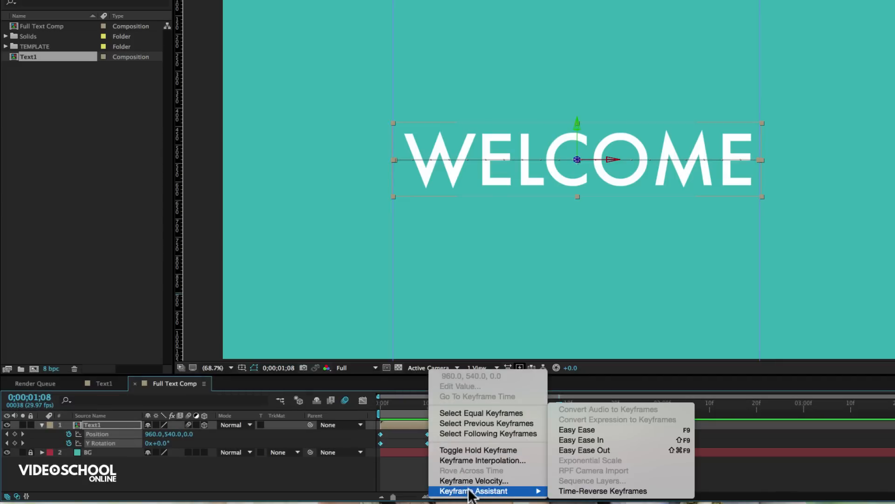
pyautogui.click(577, 429)
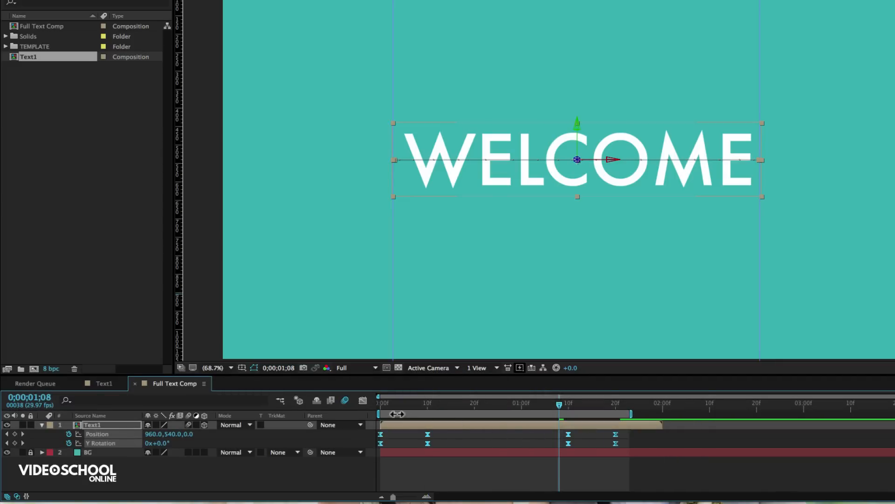
pyautogui.moveTo(363, 400)
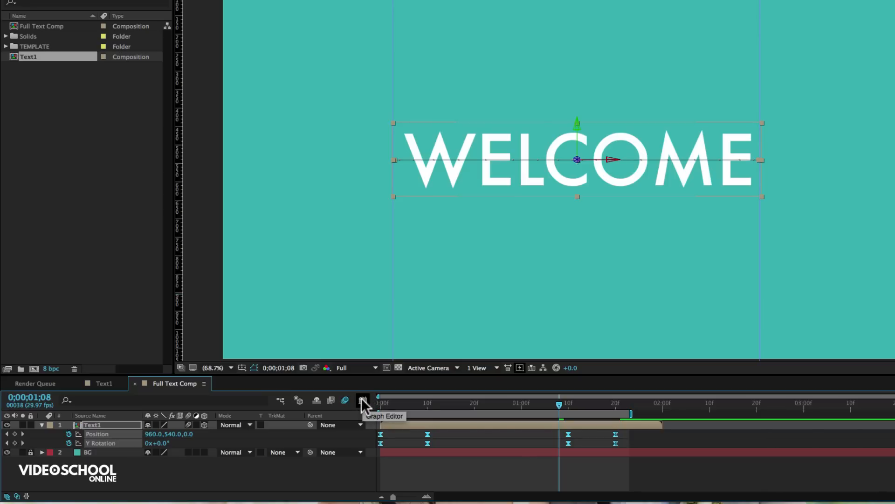
# Switch the Graph Editor to Edit Speed Graph for WELCOME's keyframes
pyautogui.click(363, 400)
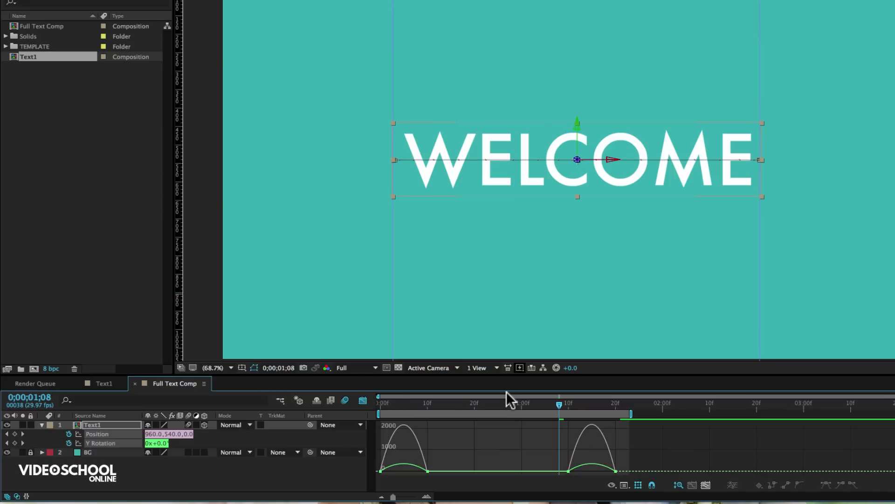
pyautogui.moveTo(527, 385)
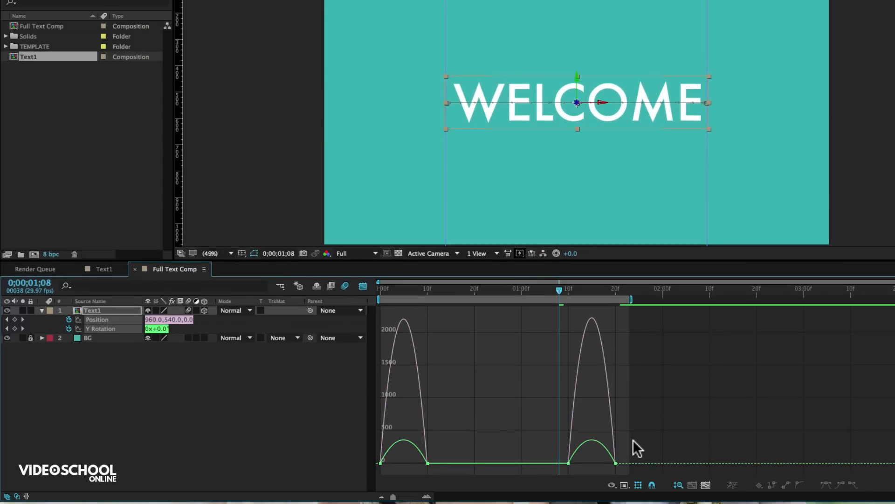
pyautogui.moveTo(631, 448)
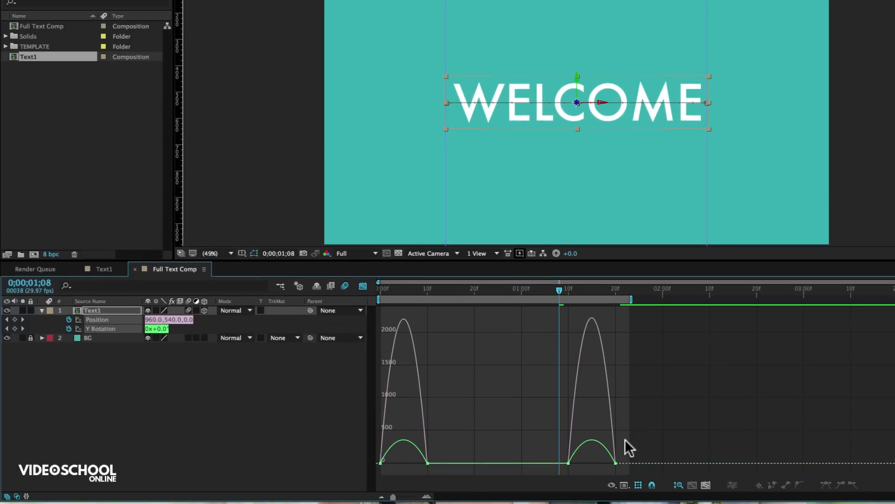
pyautogui.moveTo(606, 468)
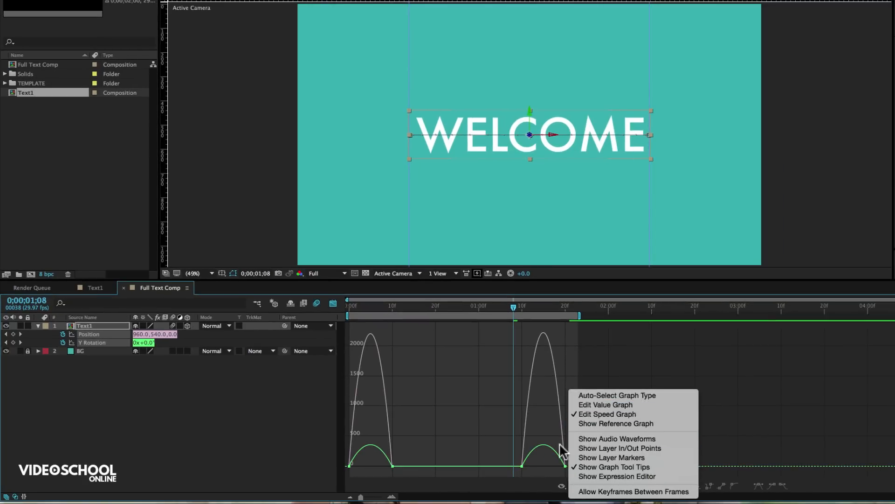
pyautogui.click(574, 486)
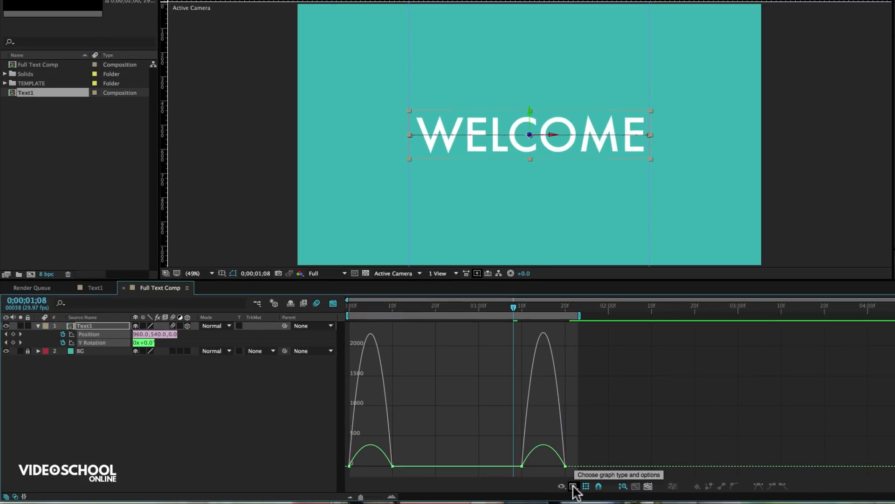
pyautogui.click(573, 485)
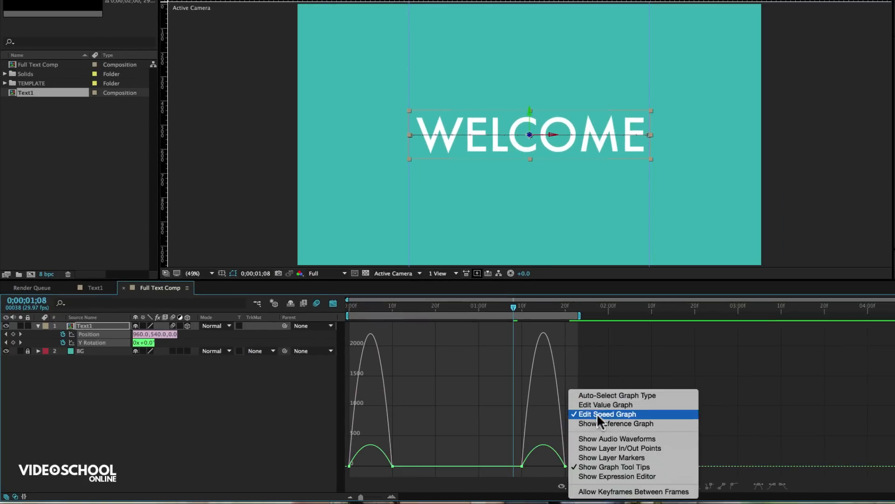
pyautogui.click(606, 414)
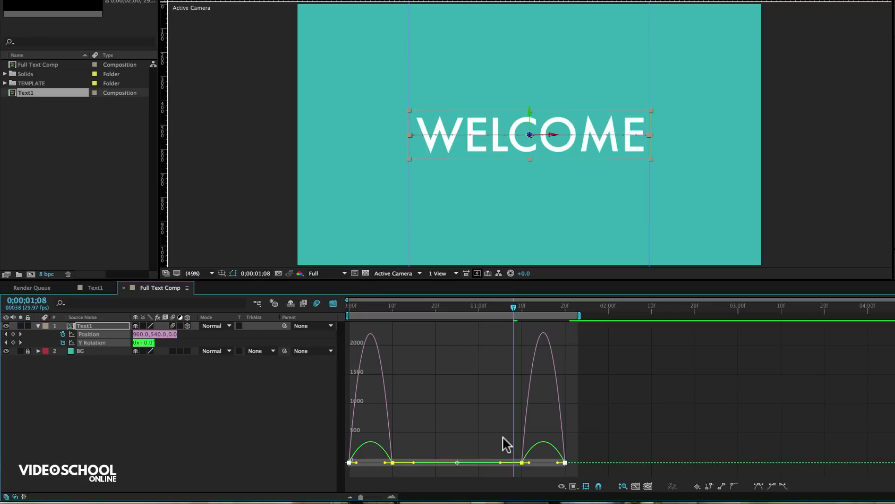
pyautogui.moveTo(490, 112)
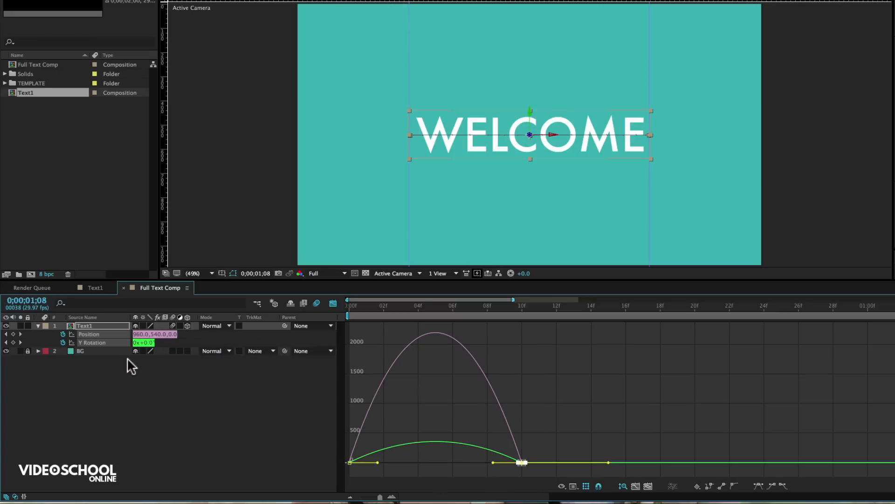
pyautogui.moveTo(500, 469)
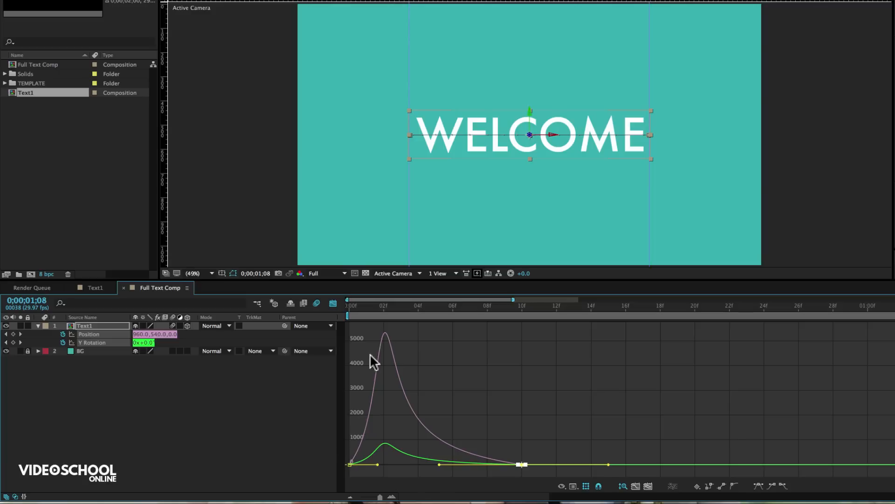
pyautogui.moveTo(565, 472)
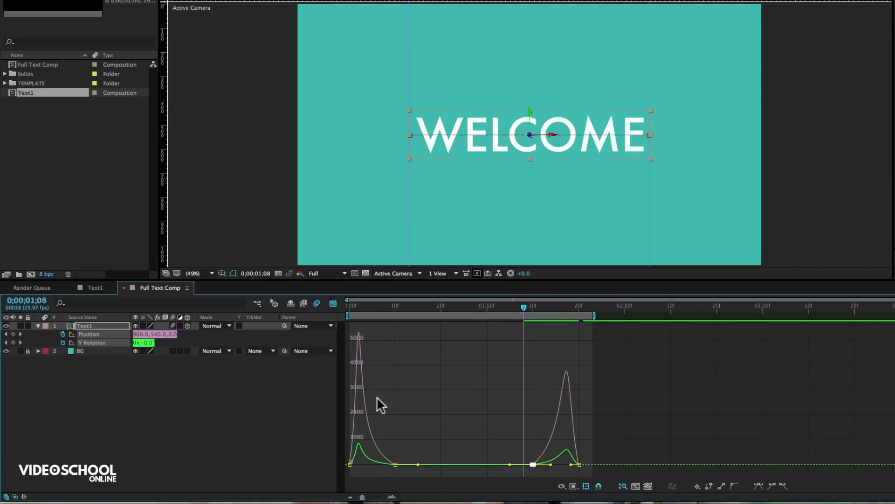
pyautogui.moveTo(554, 469)
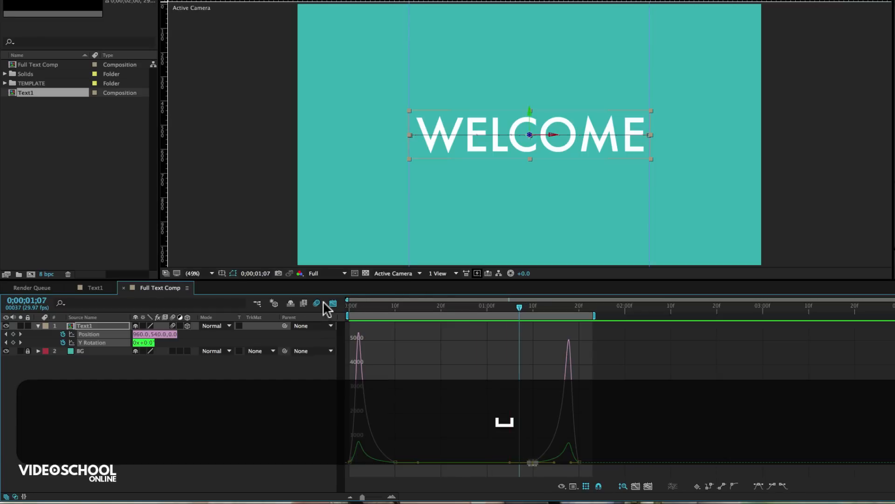
# Leave the Graph Editor and return to the layer bars and keyframes view
pyautogui.click(333, 303)
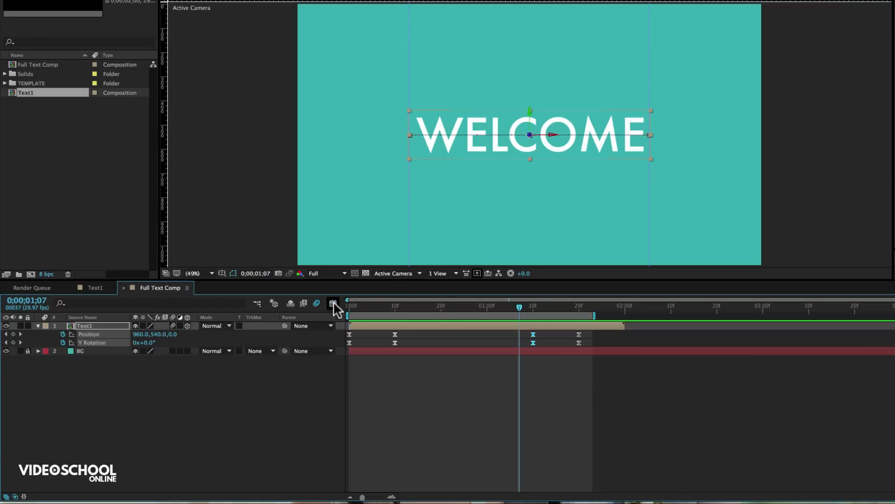
pyautogui.click(334, 302)
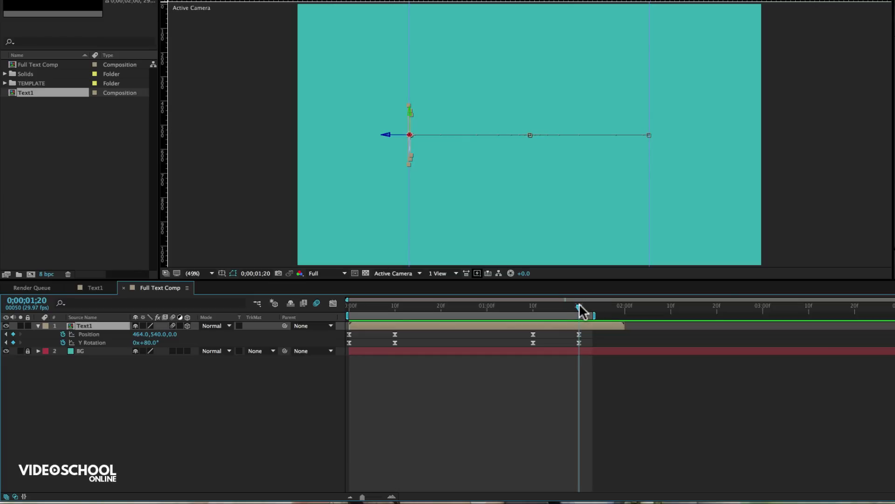
pyautogui.moveTo(579, 311)
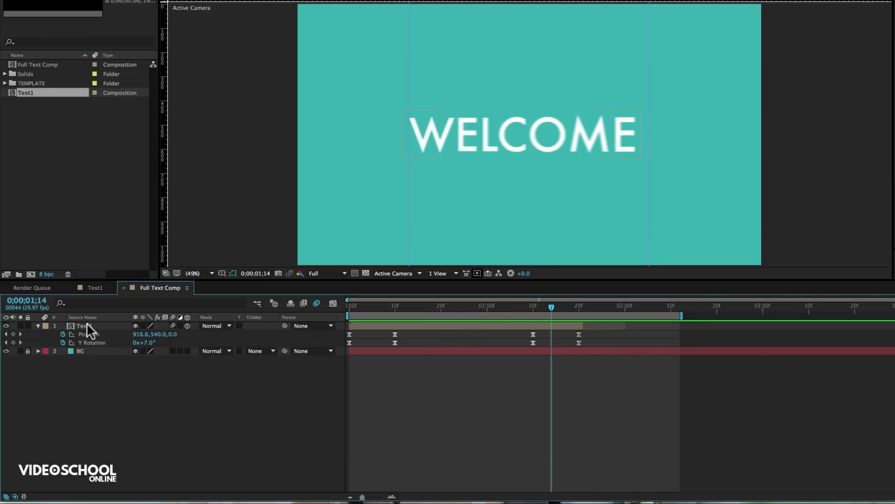
pyautogui.moveTo(603, 341)
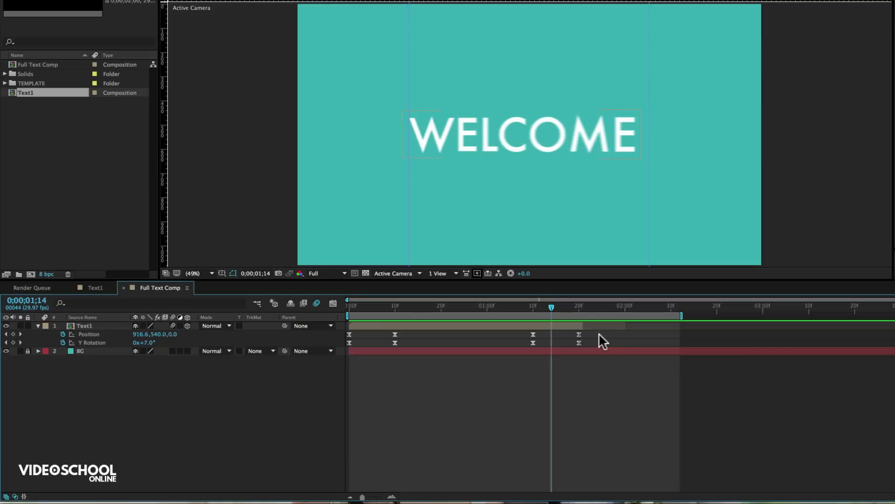
pyautogui.moveTo(619, 341)
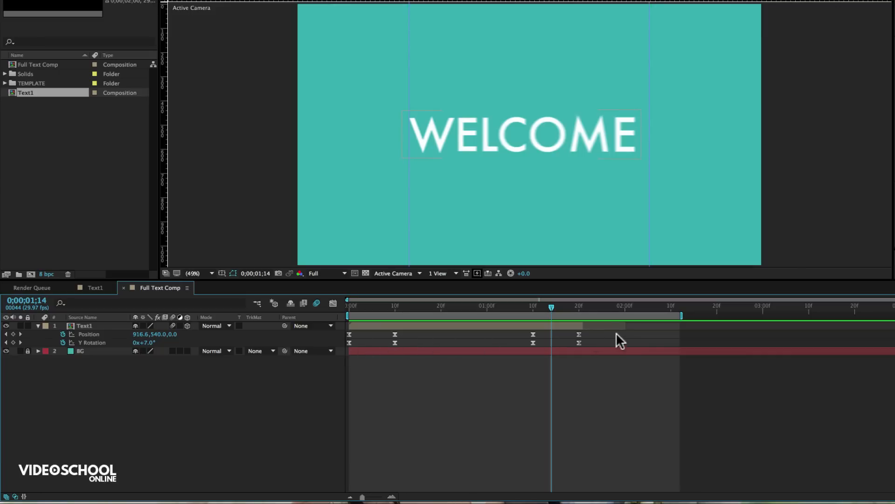
pyautogui.moveTo(477, 353)
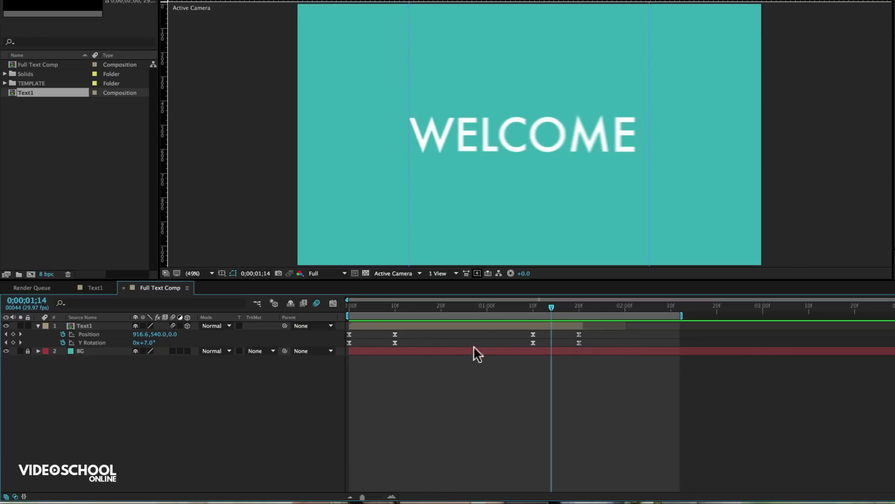
pyautogui.moveTo(121, 95)
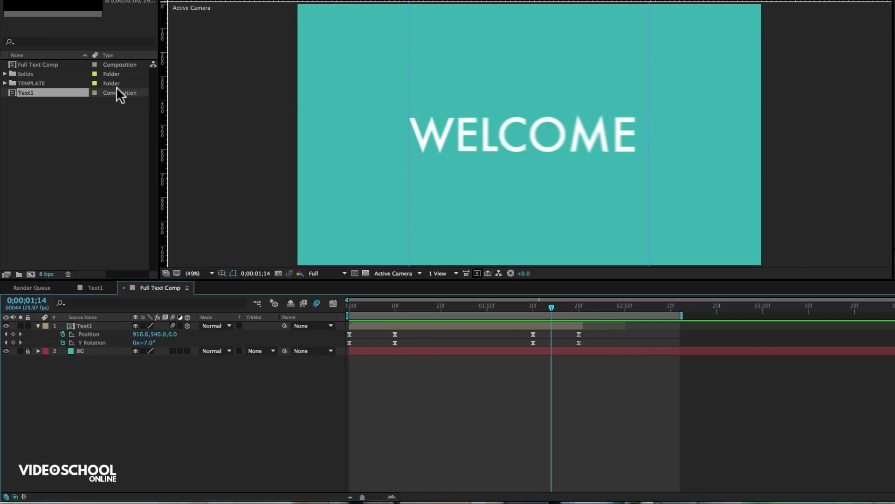
pyautogui.moveTo(92, 93)
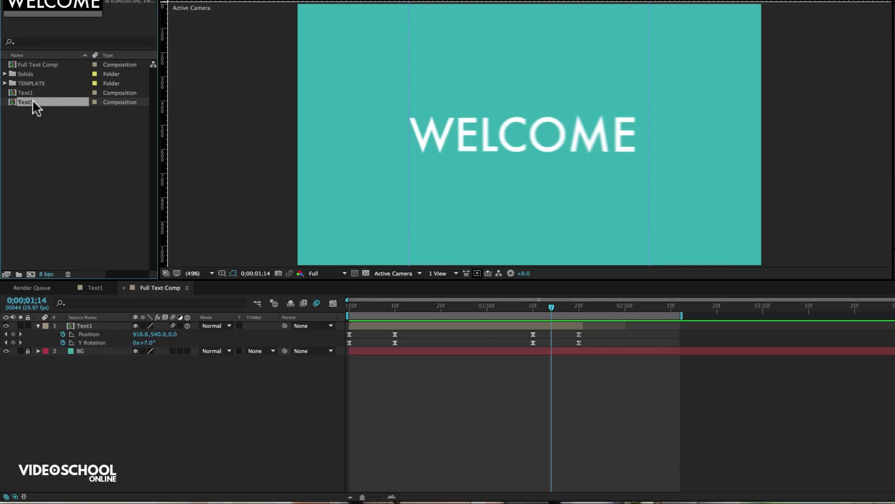
# Rename the duplicated composition Text2 and open it to show EVERYONE
pyautogui.doubleClick(25, 102)
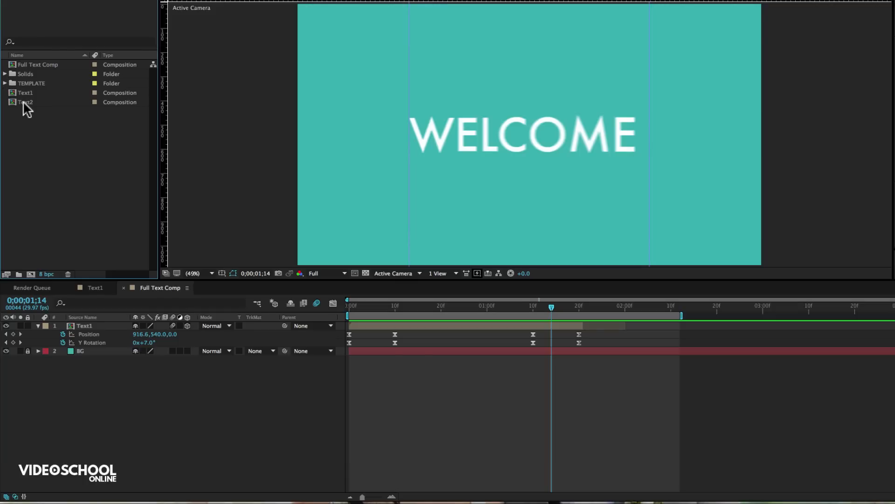
pyautogui.doubleClick(26, 102)
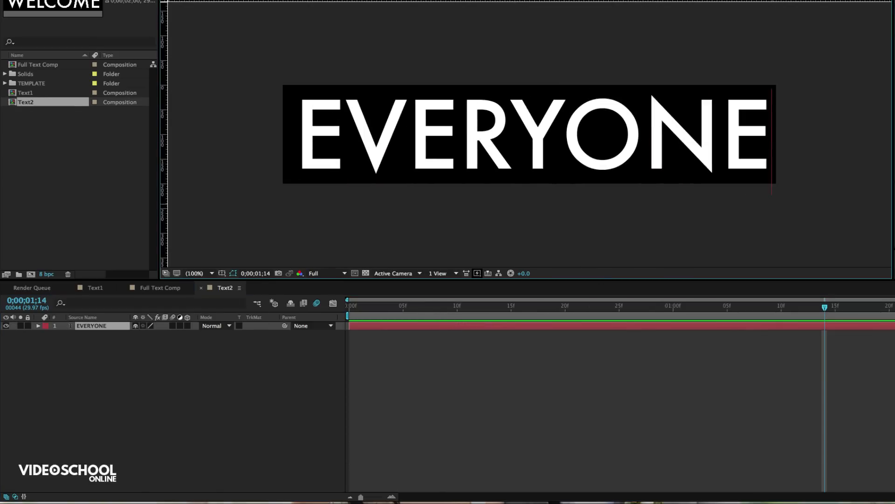
pyautogui.moveTo(218, 172)
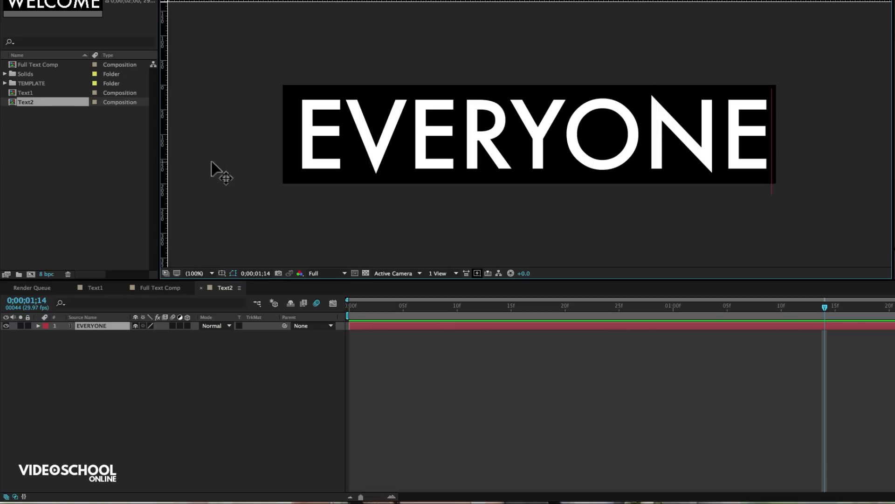
pyautogui.click(158, 287)
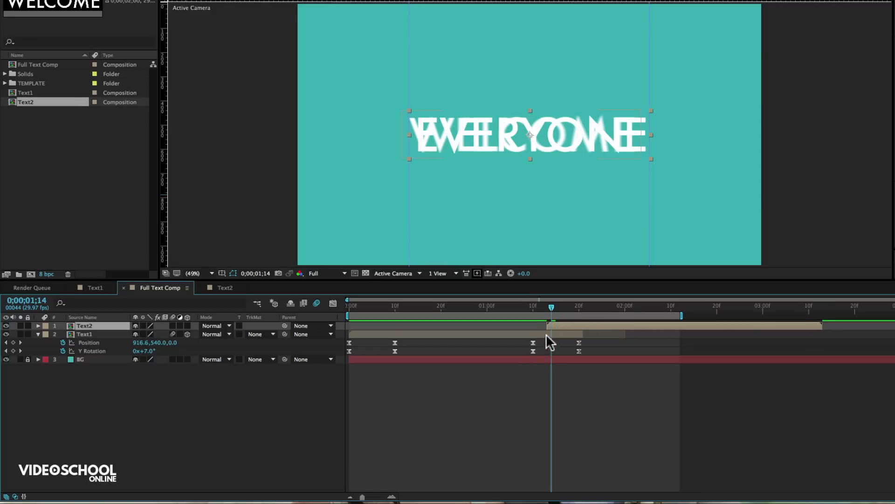
# Start the EVERYONE layer at the current time and make it a 3D layer
pyautogui.click(551, 326)
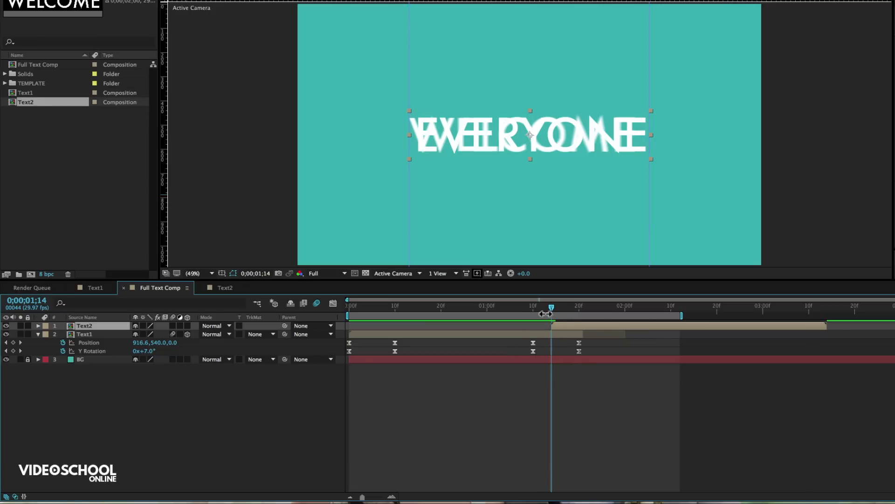
pyautogui.moveTo(215, 332)
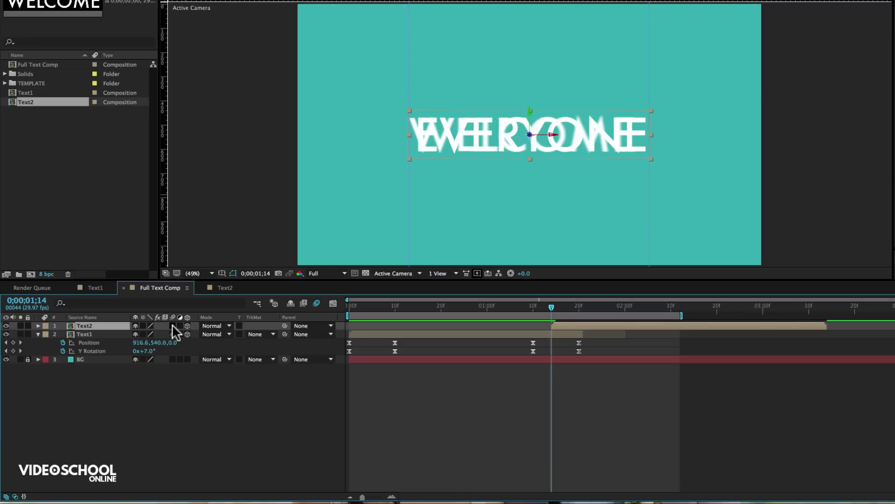
pyautogui.click(84, 334)
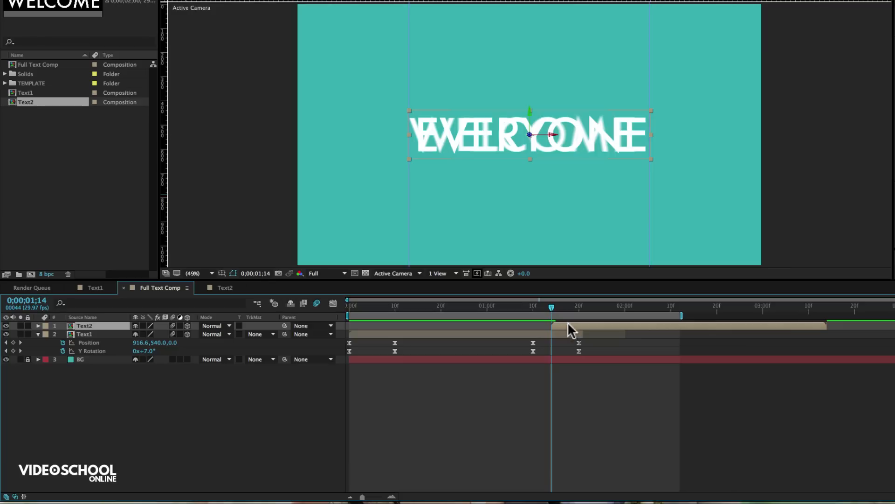
pyautogui.moveTo(637, 330)
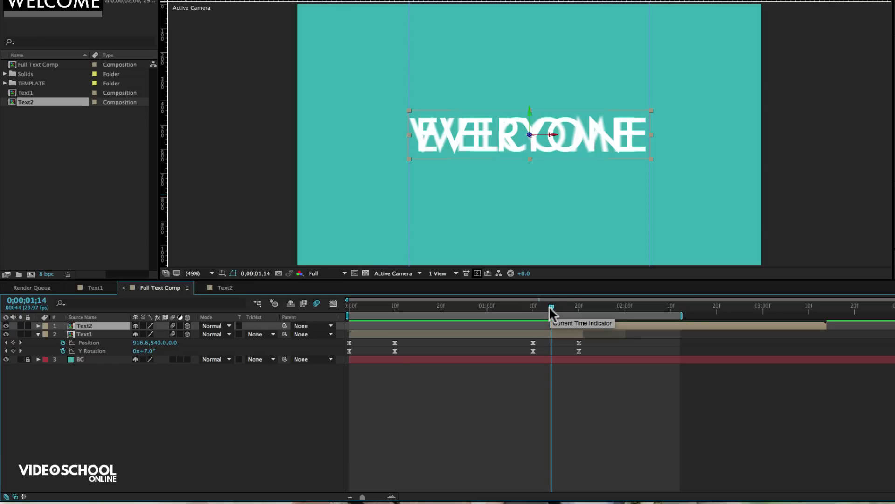
# Paste WELCOME's Position and Y Rotation keyframes onto EVERYONE, then undo the paste
pyautogui.press('cmd+v')
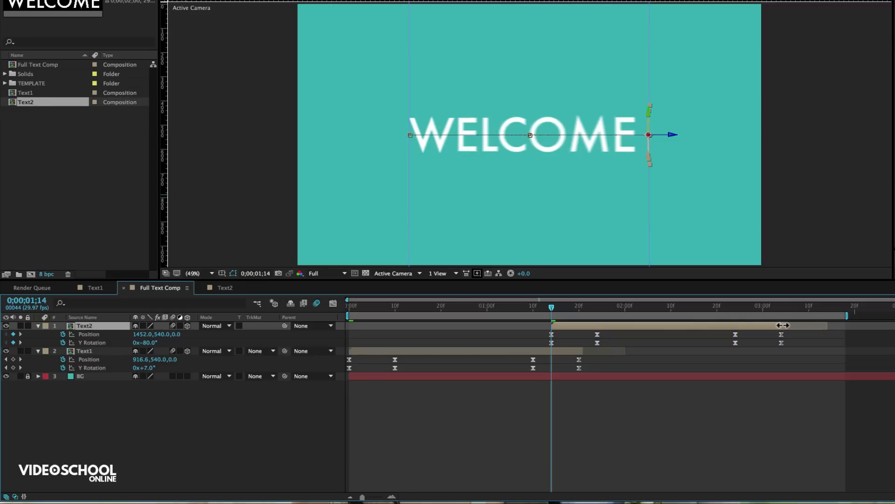
pyautogui.press('cmd+z')
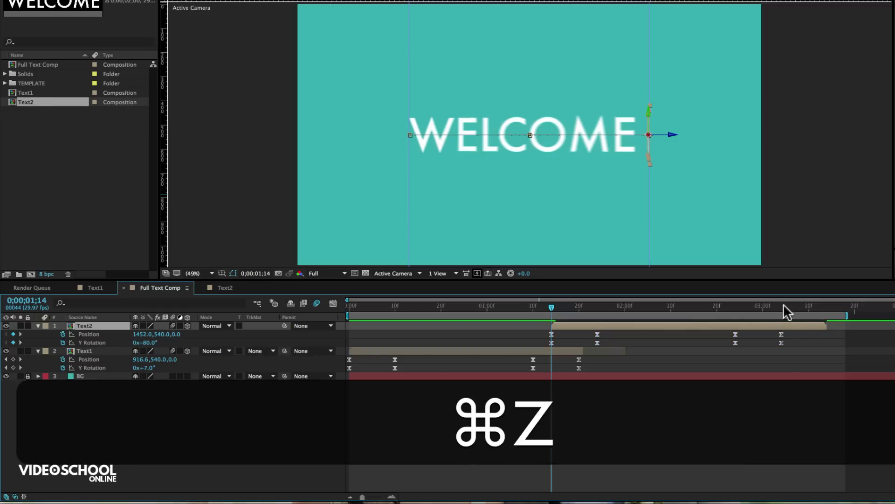
pyautogui.press('cmd+z')
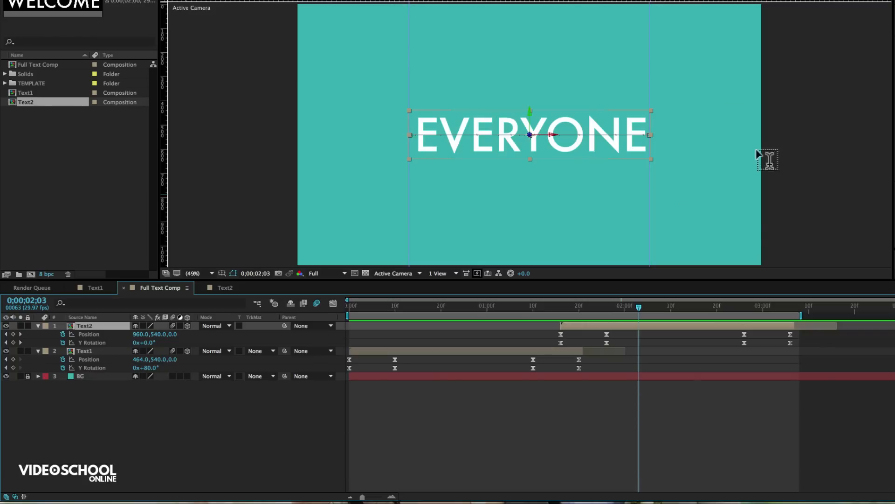
pyautogui.moveTo(651, 220)
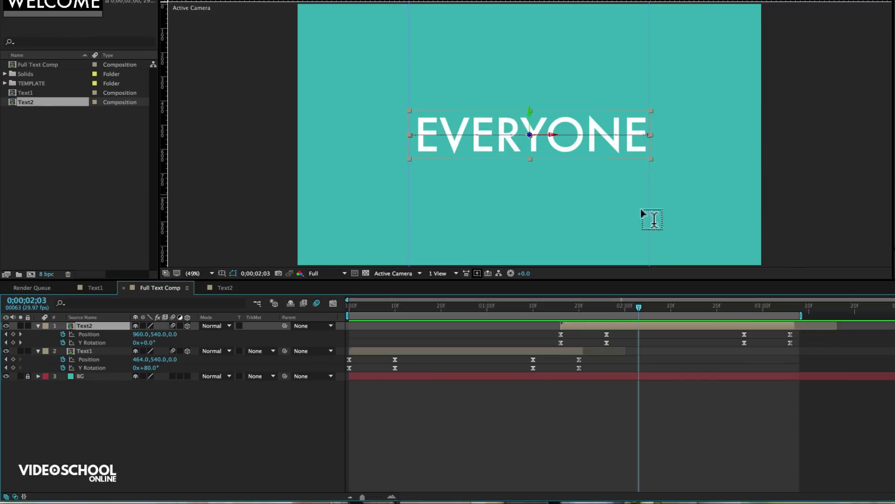
pyautogui.moveTo(529, 135)
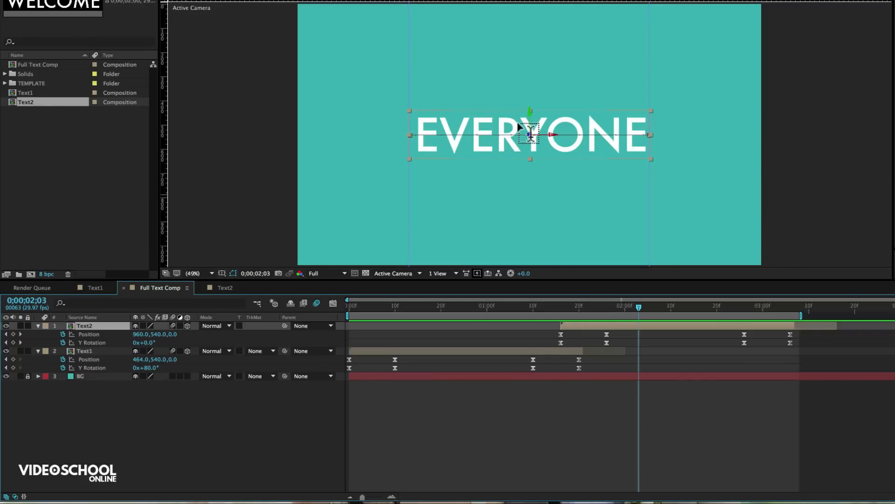
pyautogui.moveTo(675, 222)
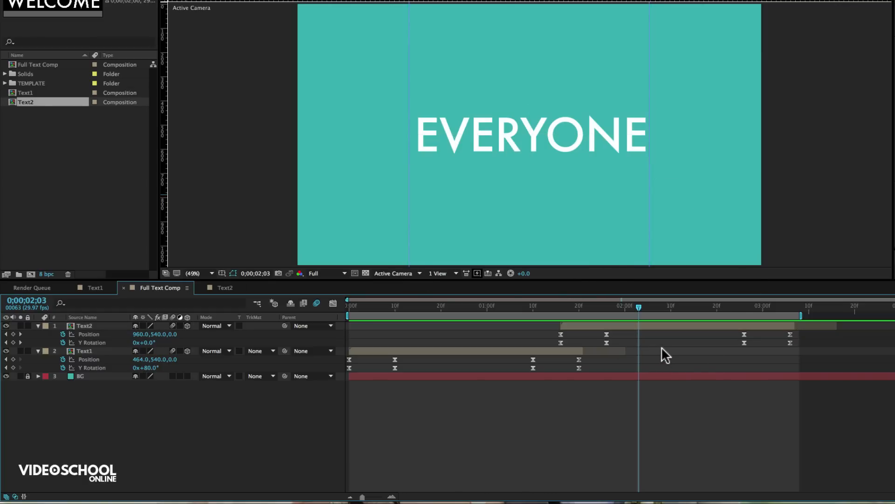
pyautogui.moveTo(684, 355)
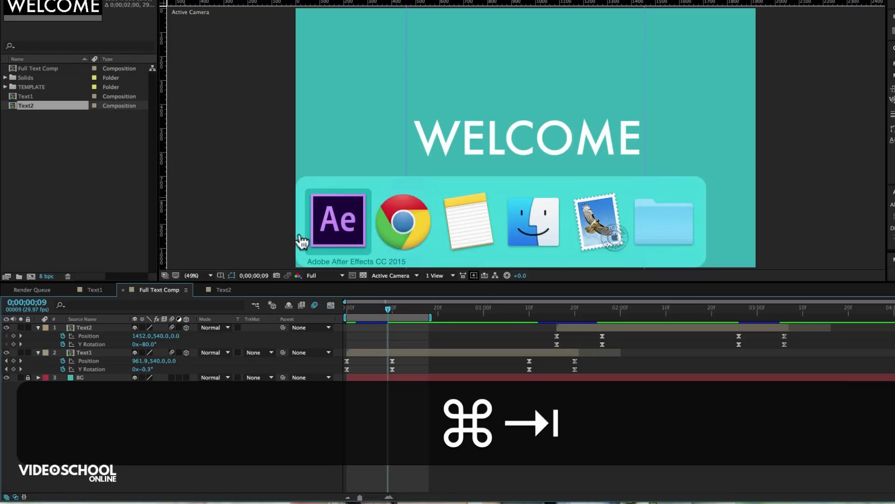
pyautogui.click(403, 222)
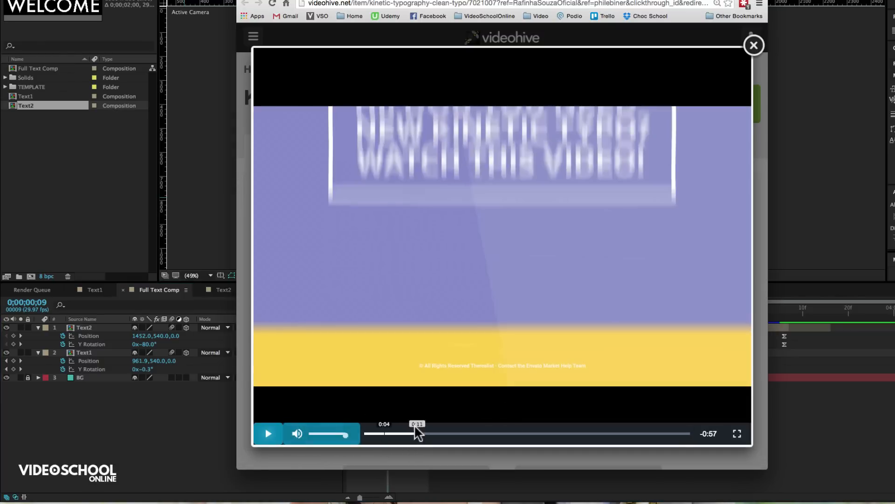
pyautogui.click(267, 433)
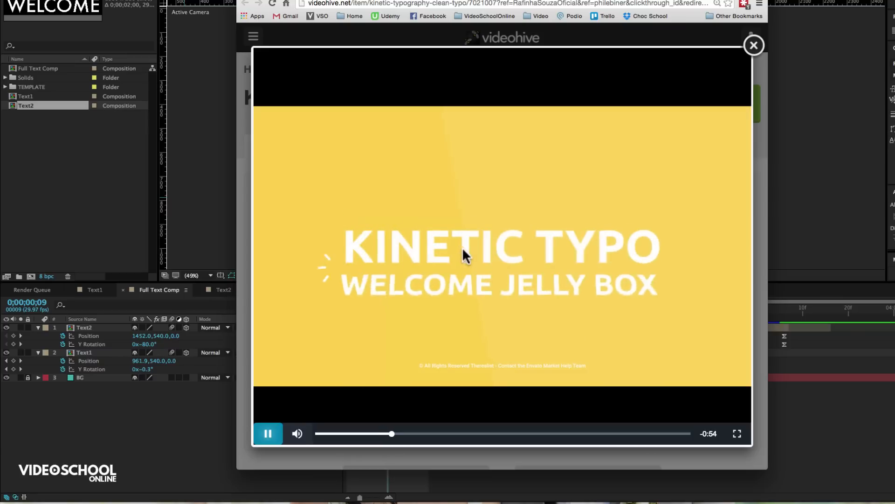
pyautogui.click(754, 45)
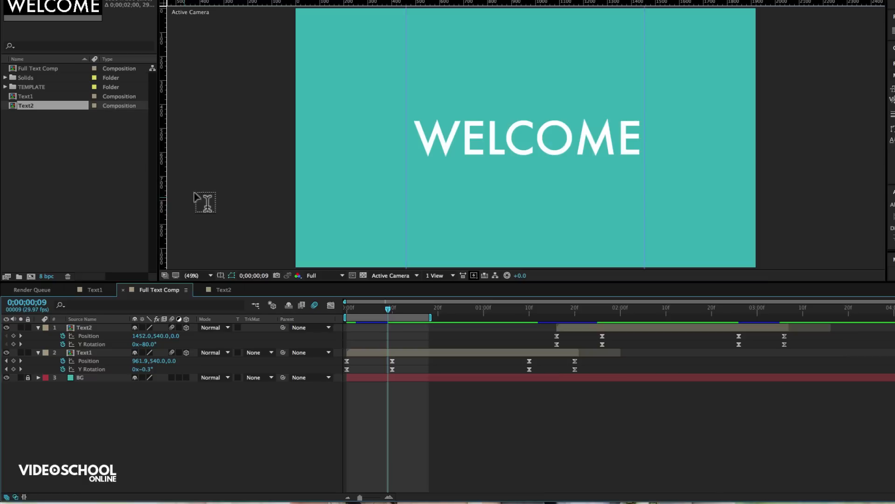
pyautogui.moveTo(398, 314)
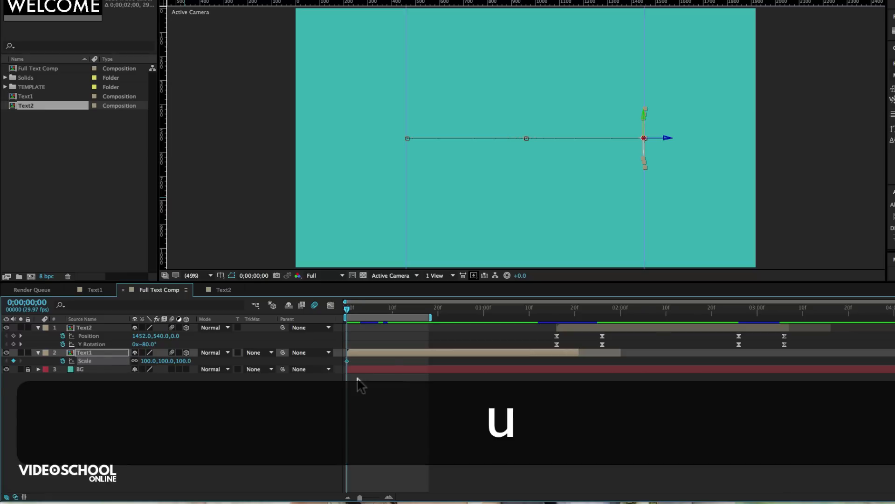
# Add a starting Scale keyframe of 110% on WELCOME
pyautogui.click(18, 353)
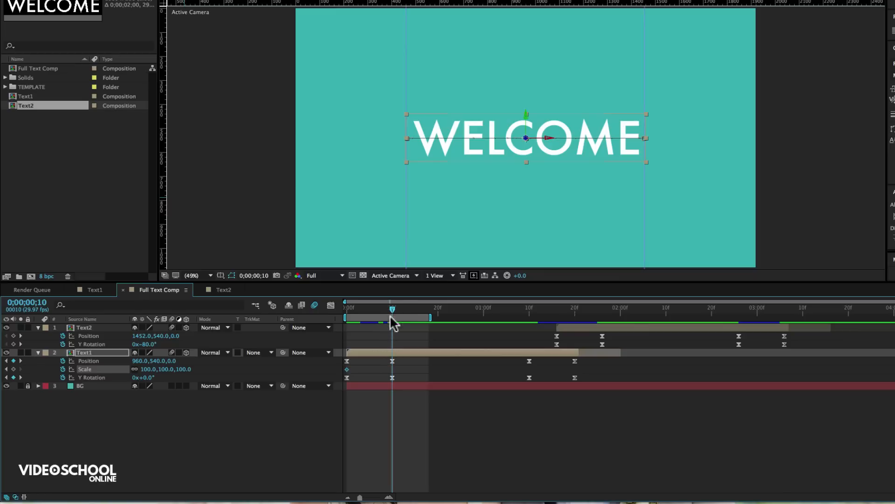
pyautogui.moveTo(14, 374)
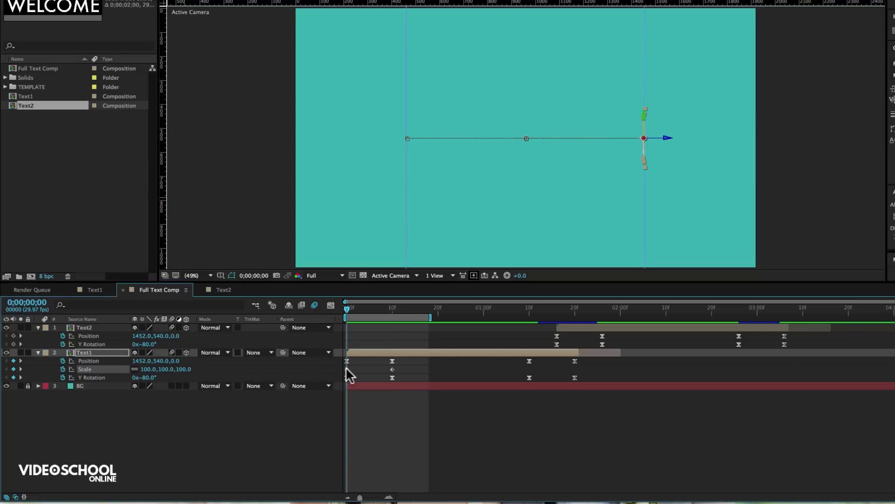
pyautogui.doubleClick(166, 369)
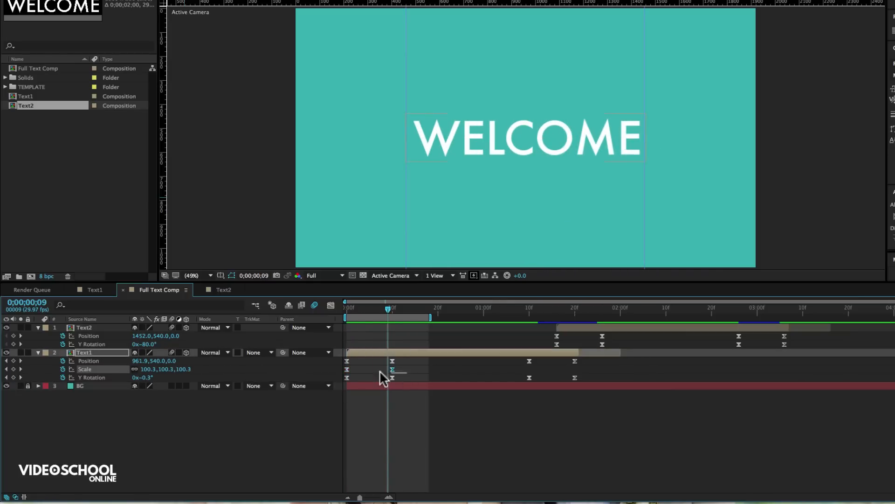
# Show WELCOME's Scale animation as a curve and paste a keyframe for the 110% swell
pyautogui.click(85, 368)
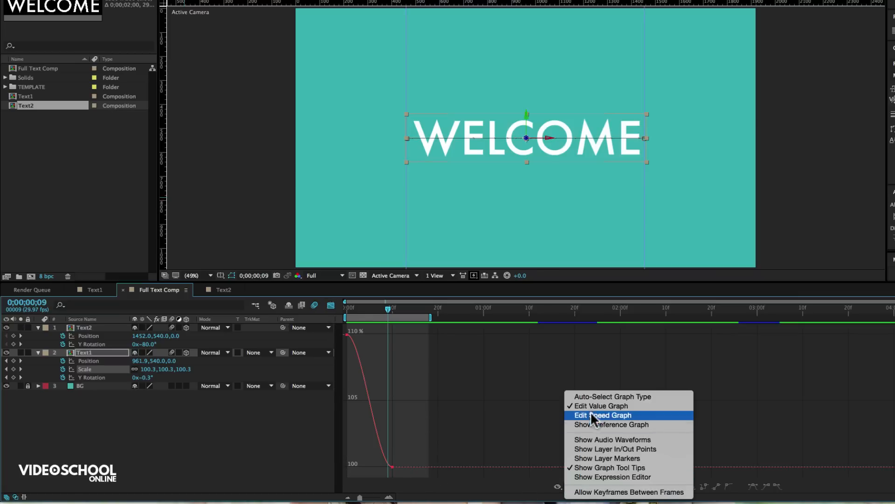
pyautogui.moveTo(393, 474)
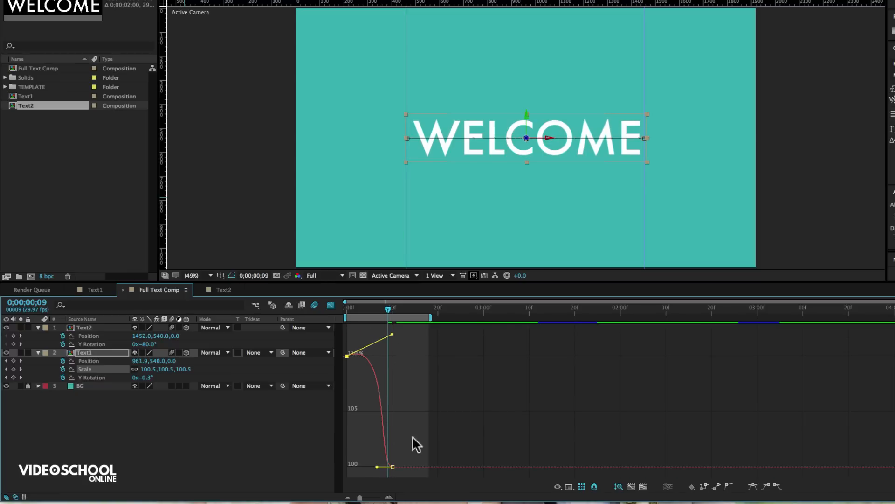
pyautogui.moveTo(427, 309)
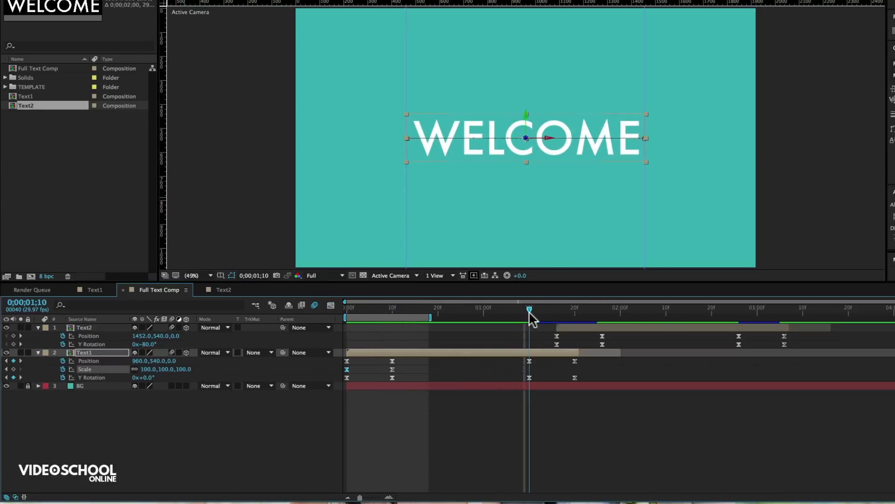
pyautogui.press('cmd+v')
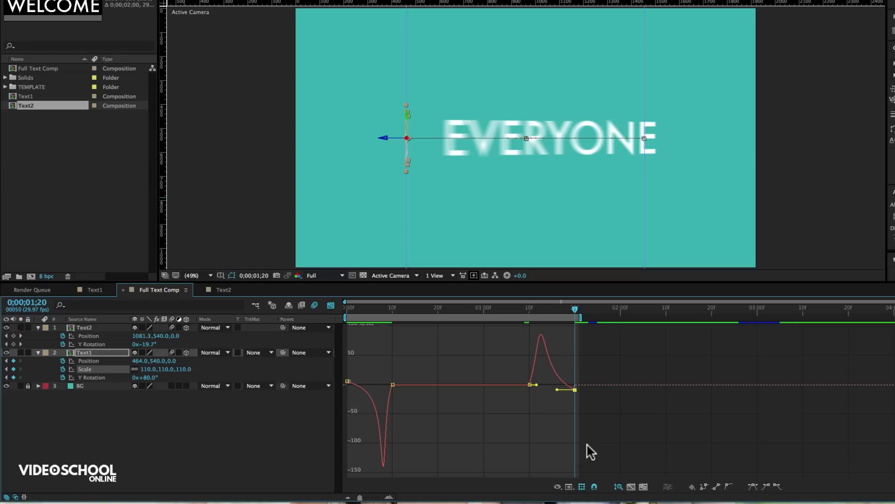
pyautogui.moveTo(563, 396)
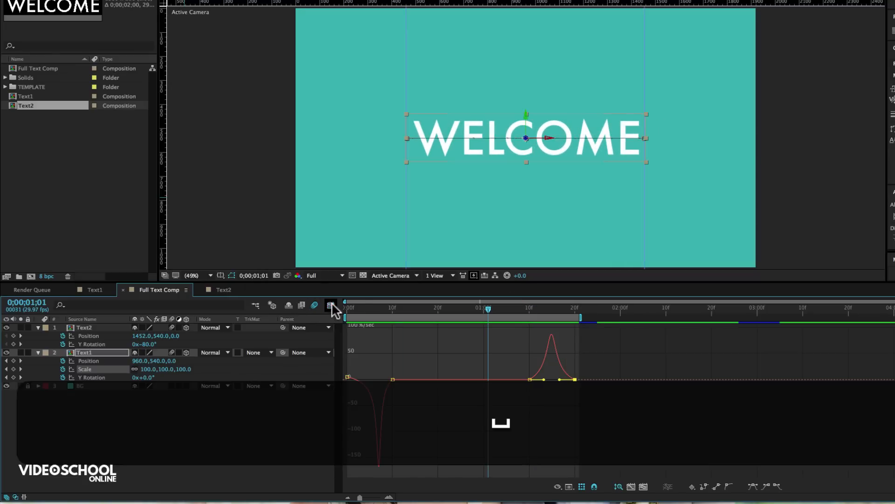
# Copy WELCOME's eased keyframes and paste them onto the EVERYONE layer at 1;16
pyautogui.click(330, 304)
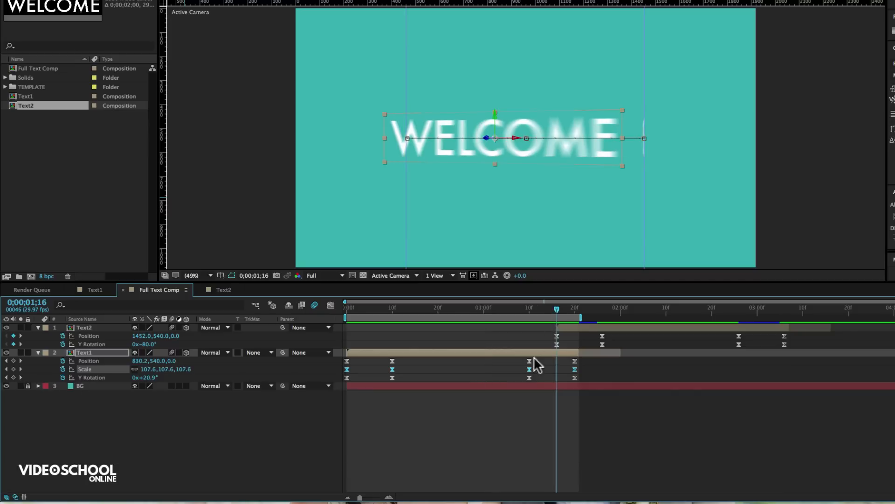
pyautogui.press('cmd+c')
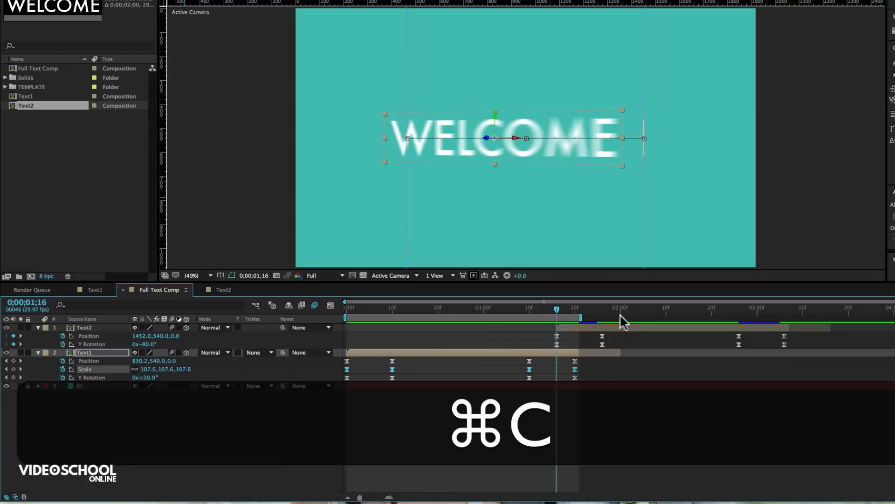
pyautogui.press('cmd+v')
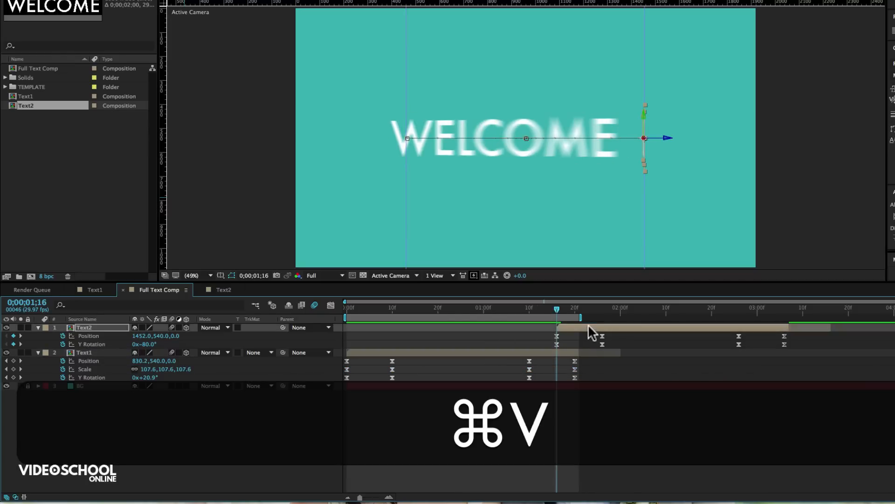